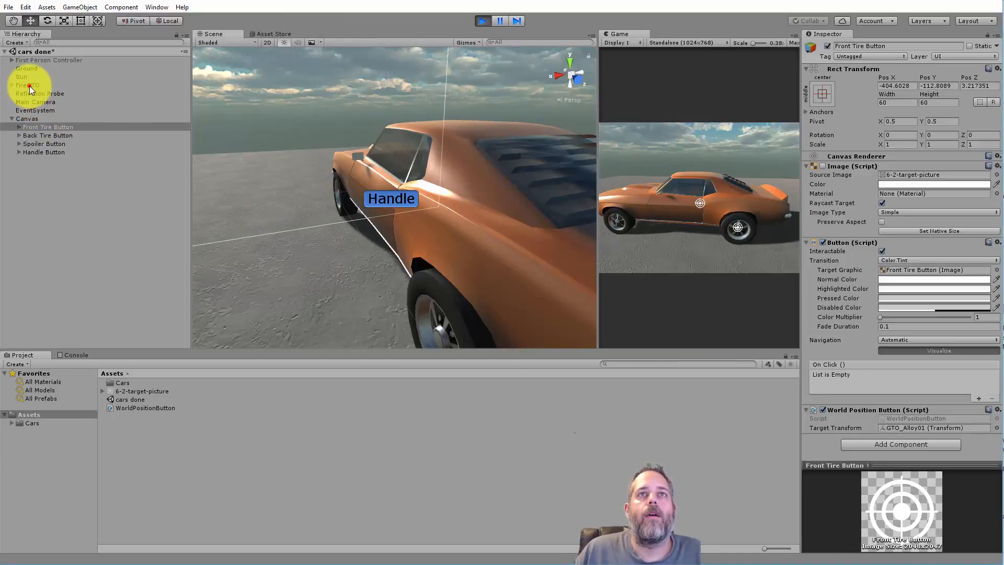
Inspect FireGTO in the running demo, stop Play mode and switch to the plain Cars scene
click(28, 85)
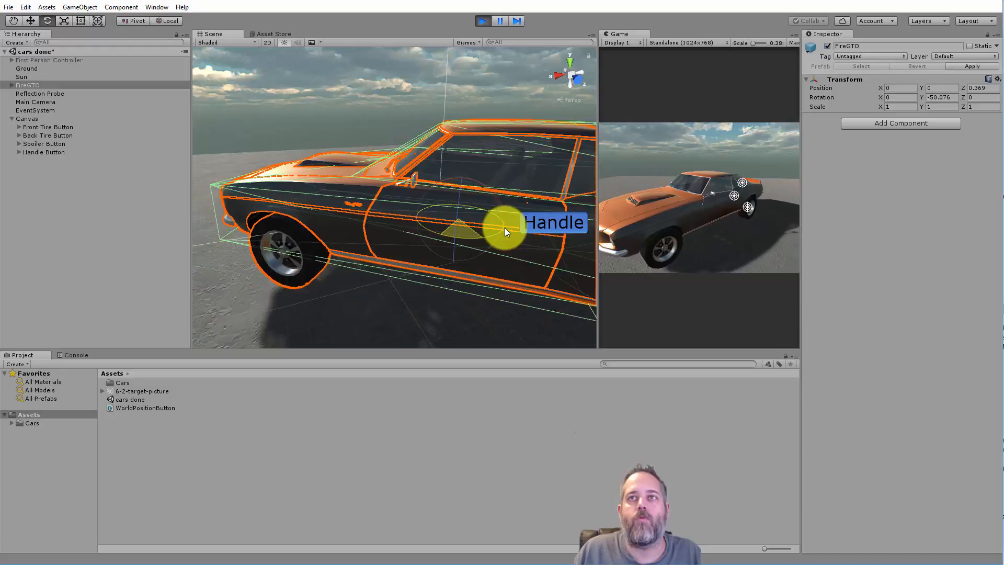
click(481, 21)
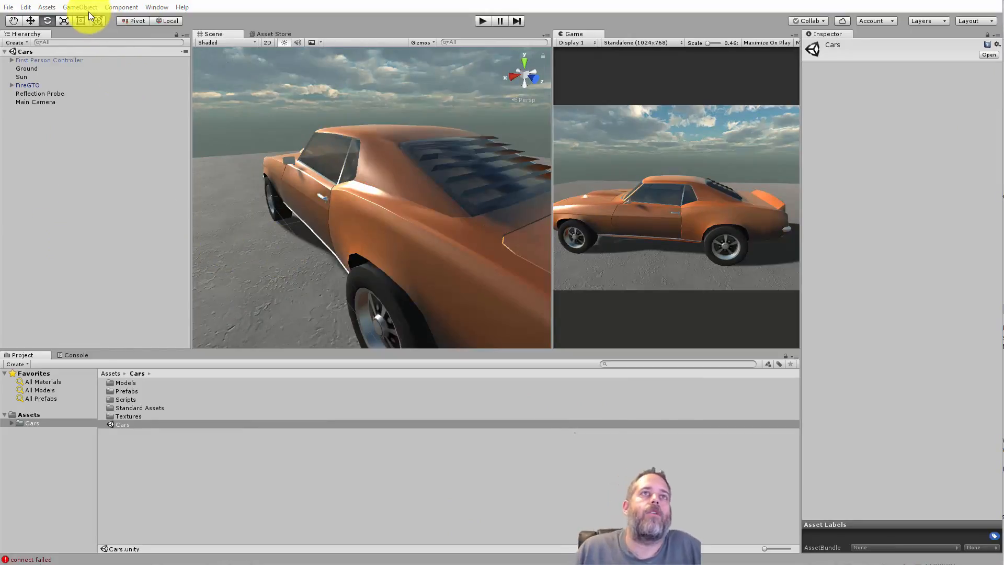
Create a UI Button via GameObject > UI, adding a Canvas and EventSystem to the scene
click(81, 7)
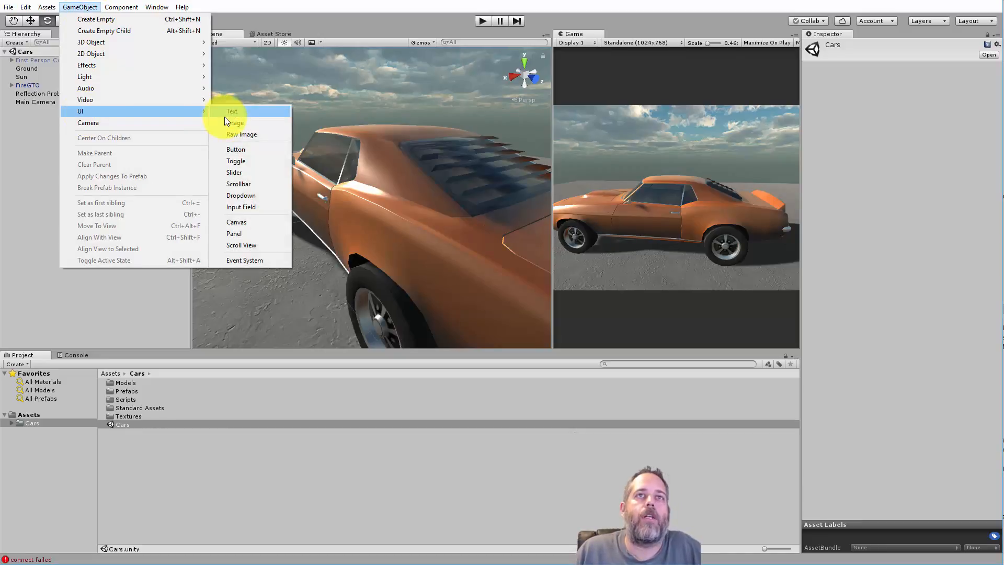
click(235, 150)
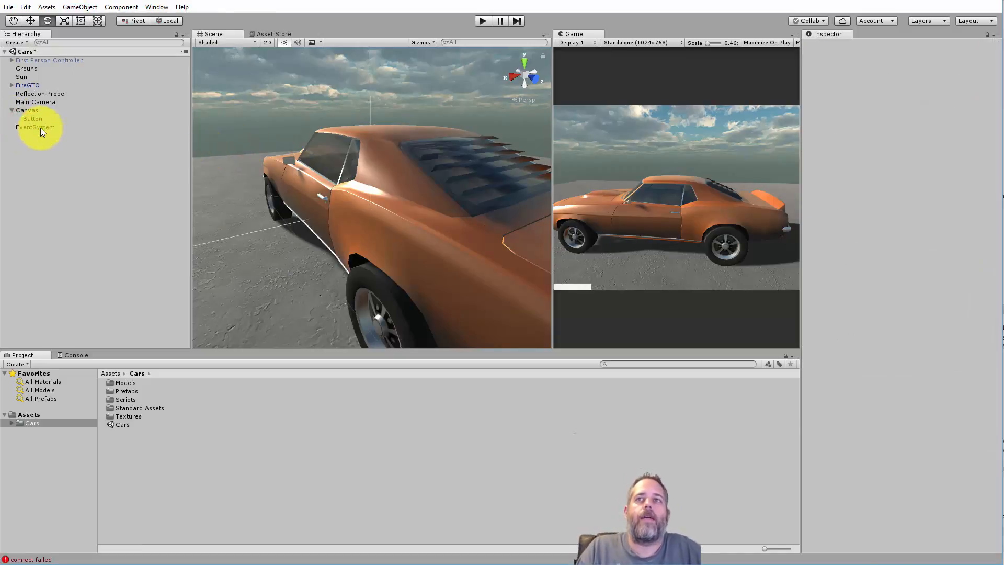
mouse_move(538, 292)
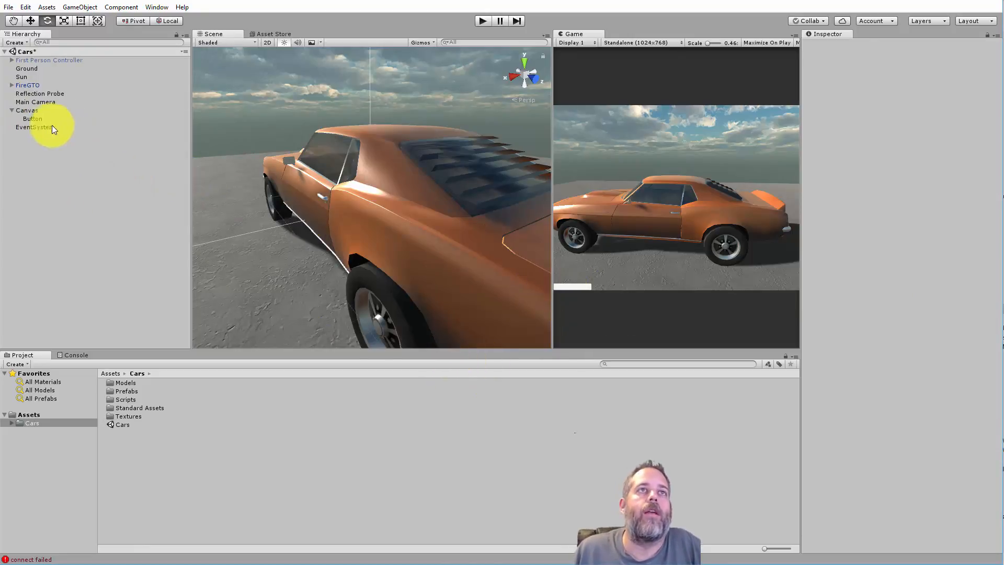
Give the Button the 6-2-target-picture image at 75 by 75 and place it over the front tire
click(32, 118)
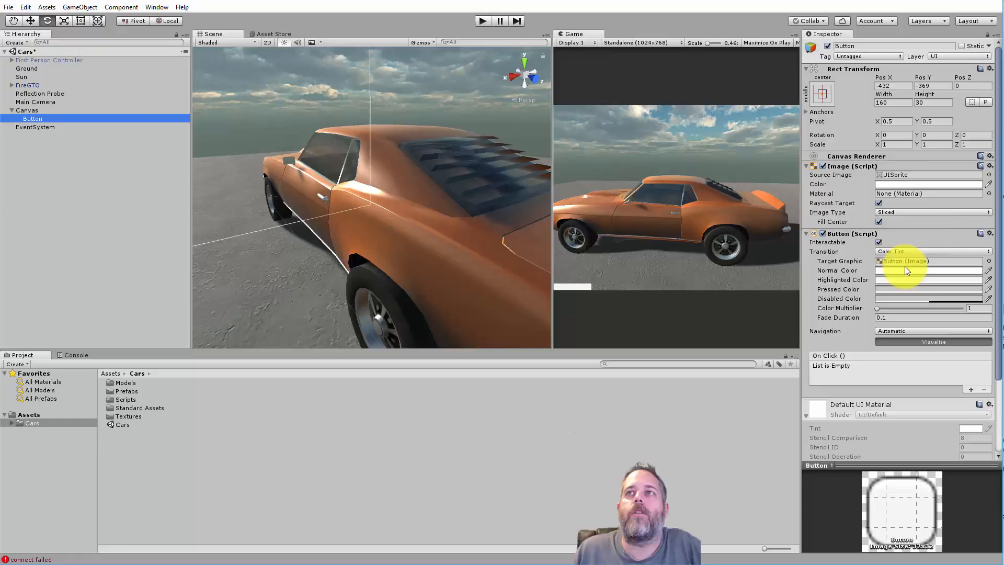
click(989, 174)
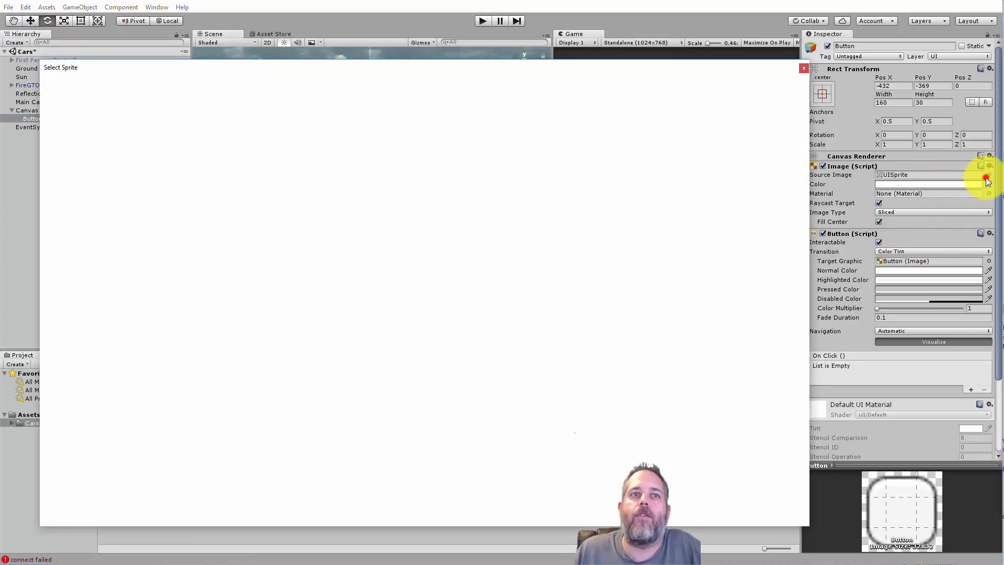
click(124, 126)
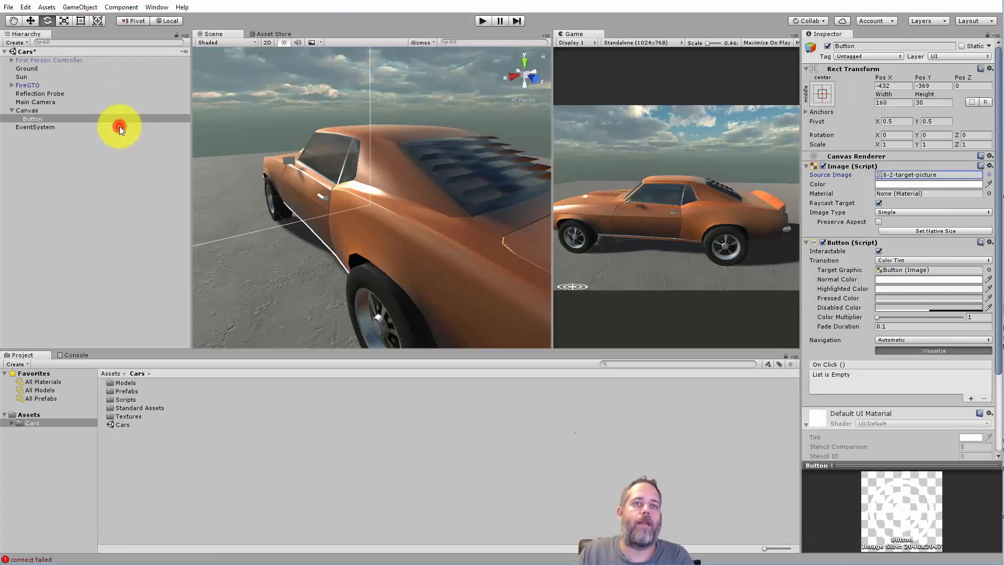
mouse_move(449, 272)
text(75)
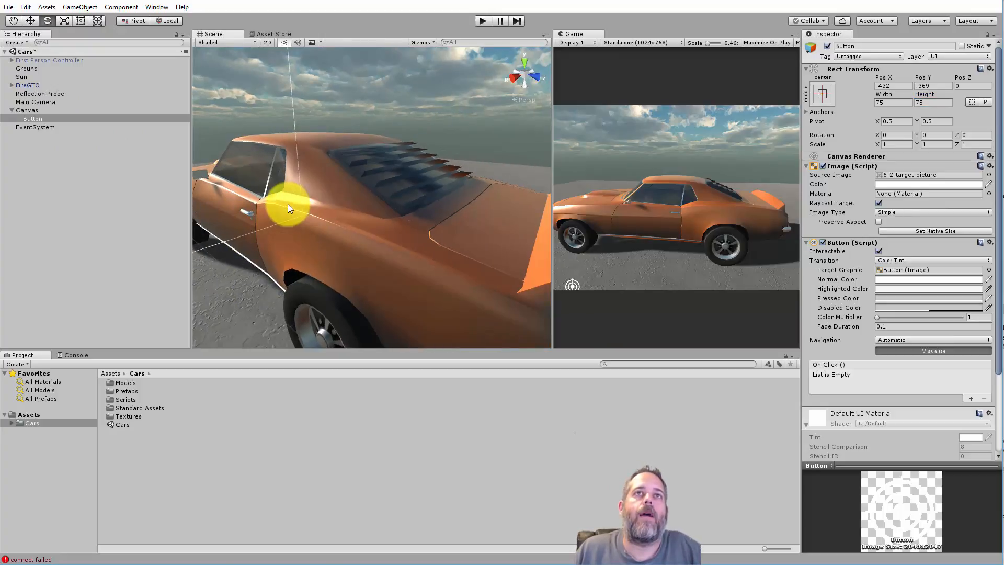
drag(288, 208, 350, 212)
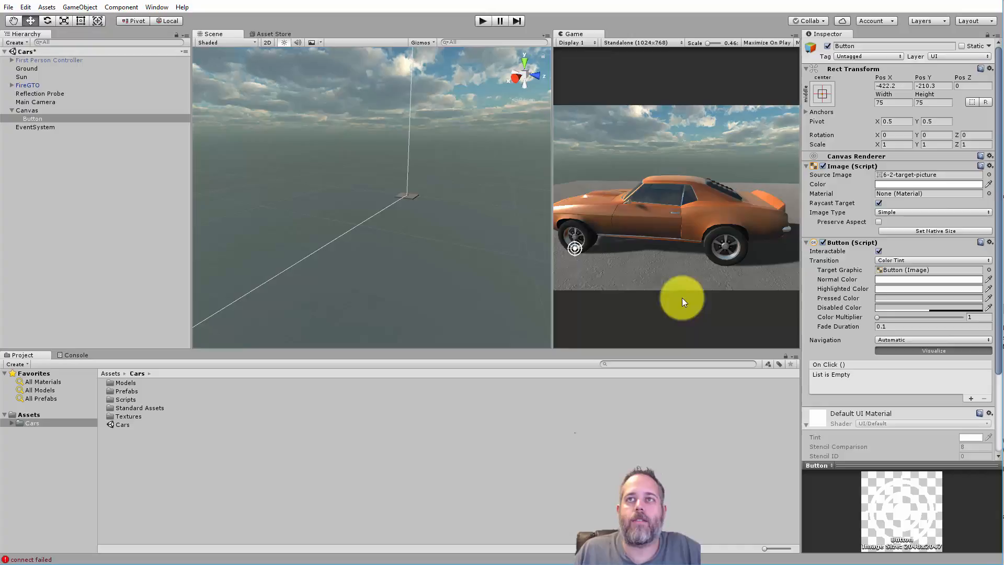
mouse_move(582, 250)
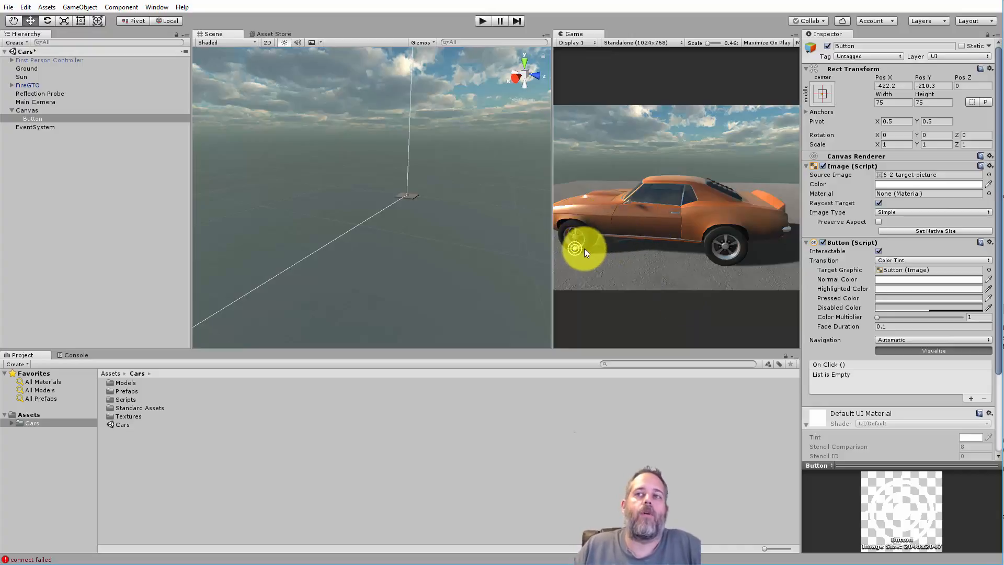
mouse_move(182, 240)
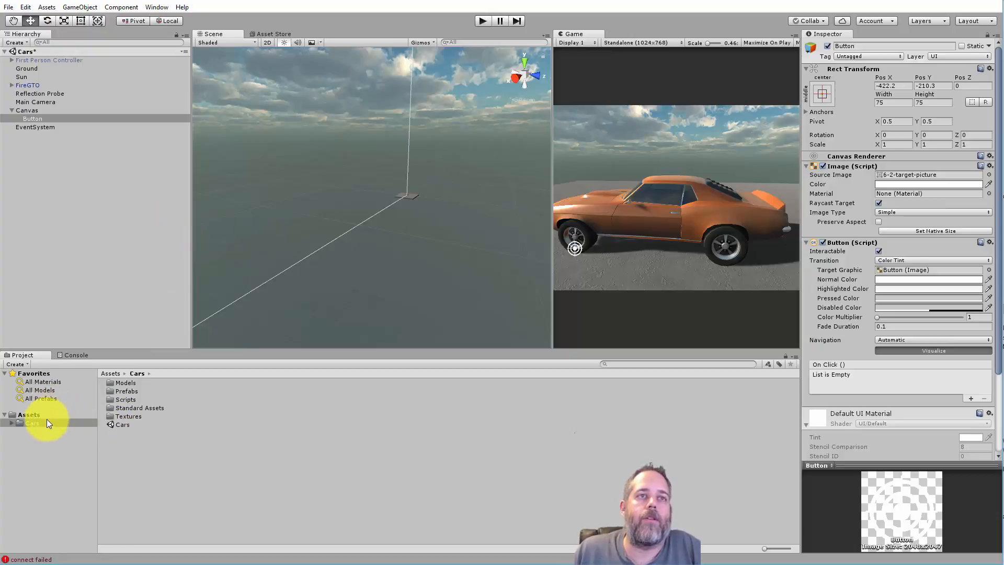
Locate WorldPositionButton in the Assets folder and open it in Visual Studio
click(28, 415)
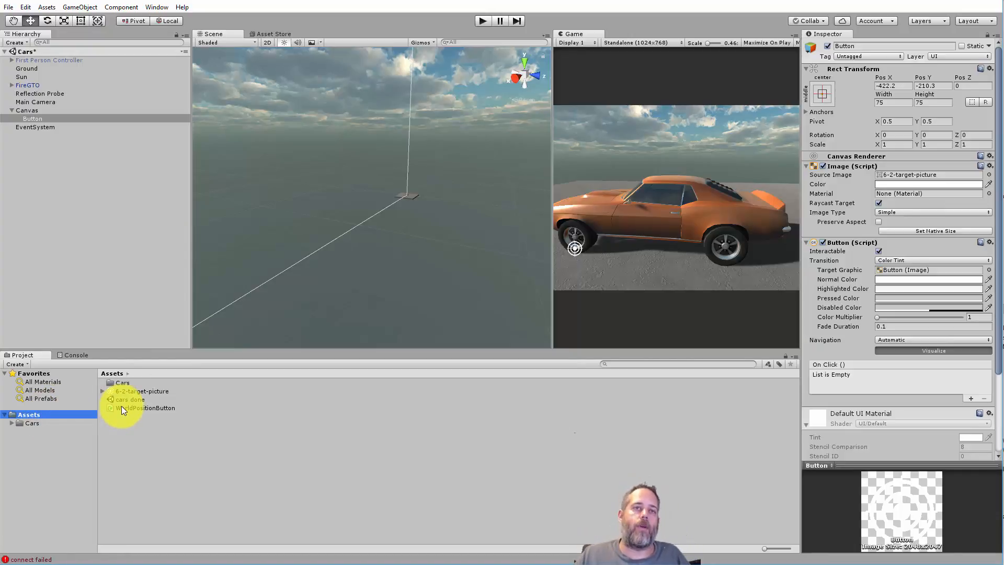
click(147, 408)
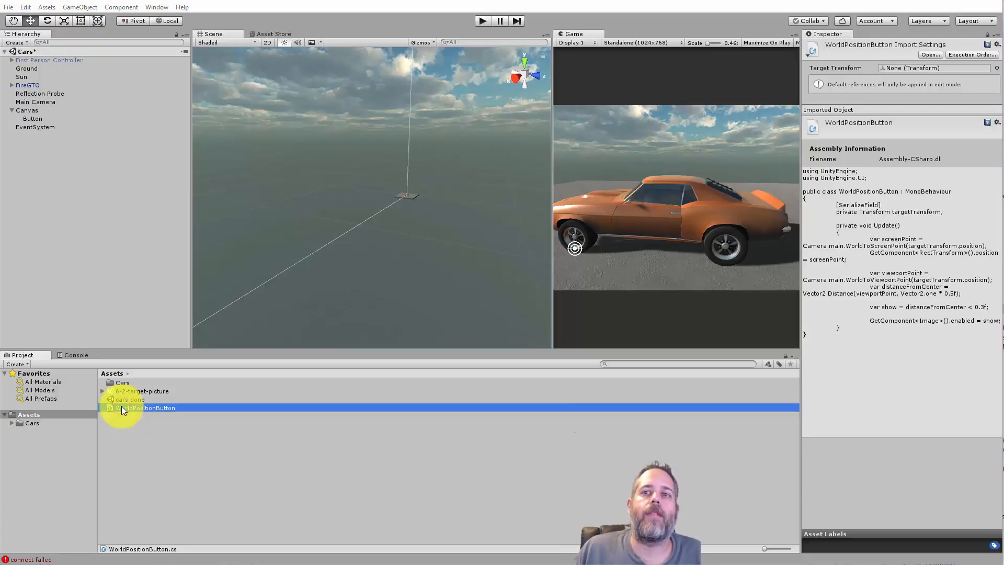
double_click(150, 408)
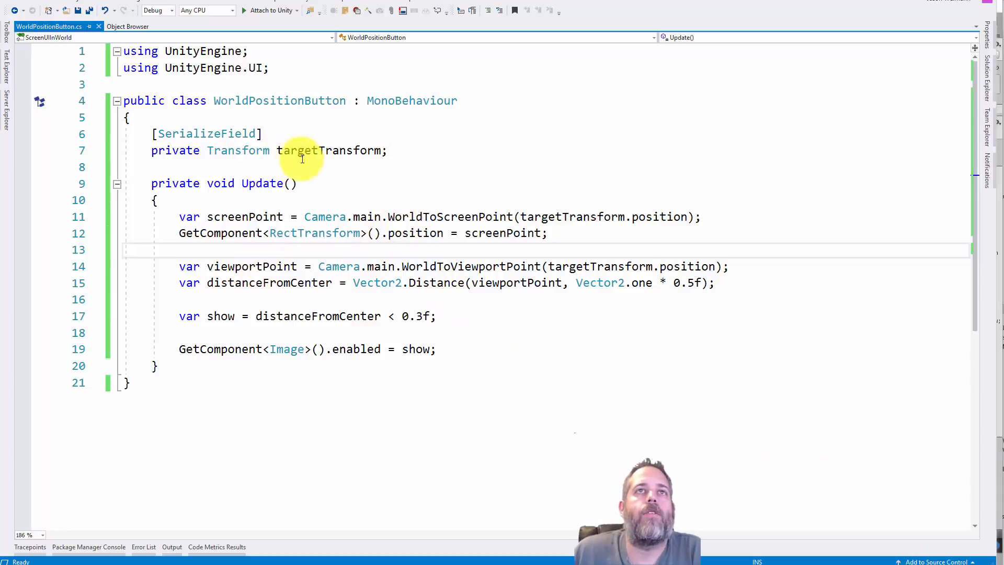
mouse_move(314, 150)
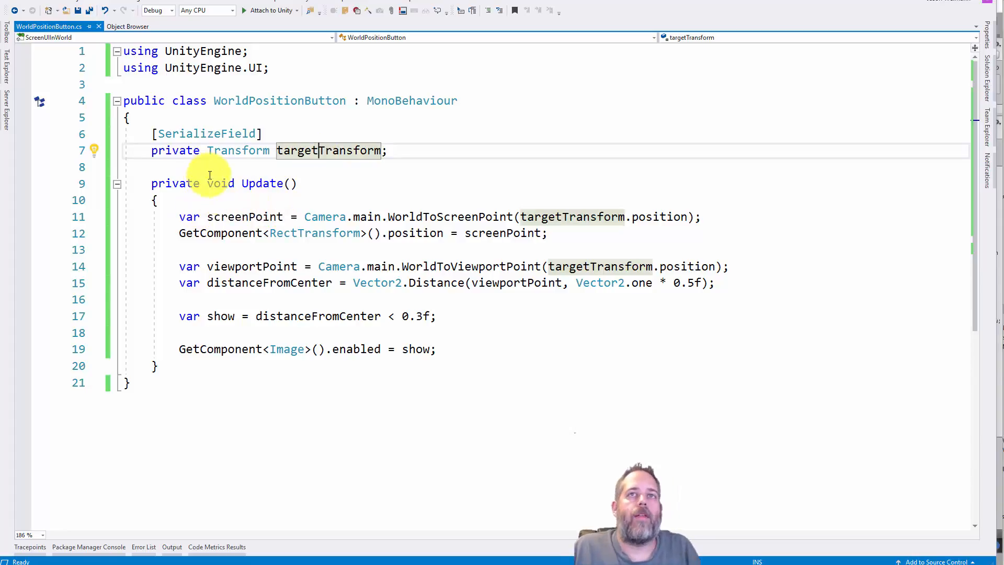
mouse_move(257, 348)
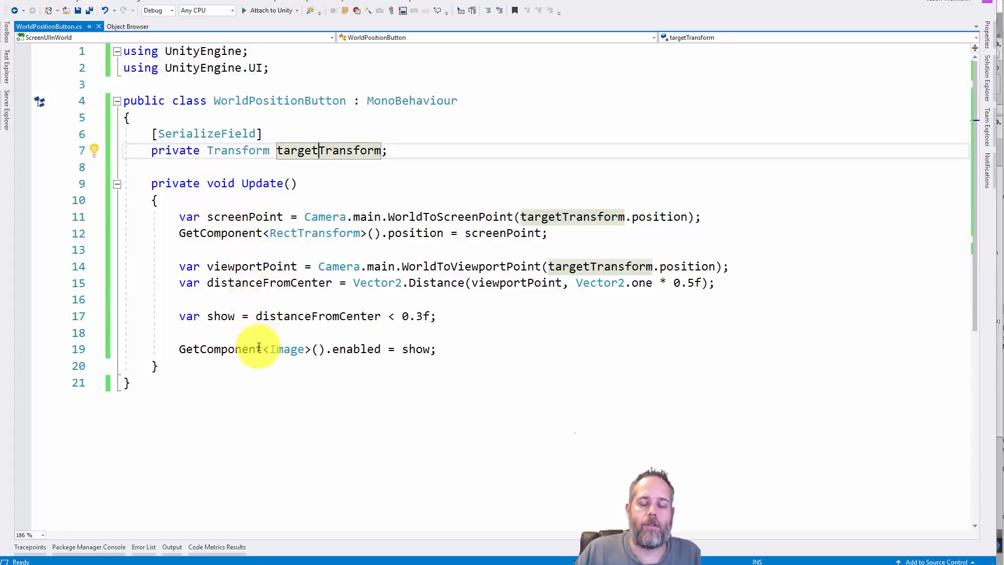
mouse_move(289, 350)
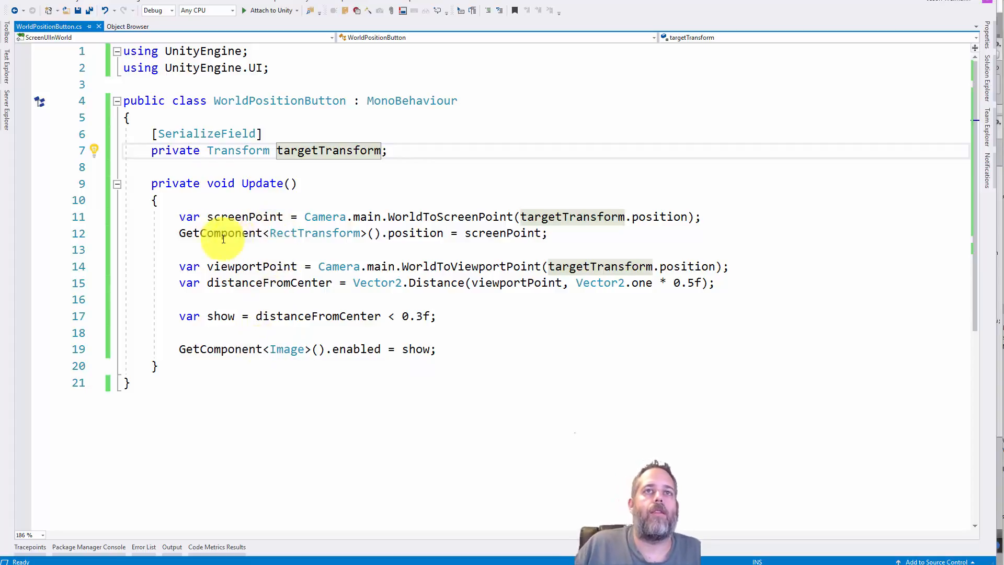
mouse_move(410, 232)
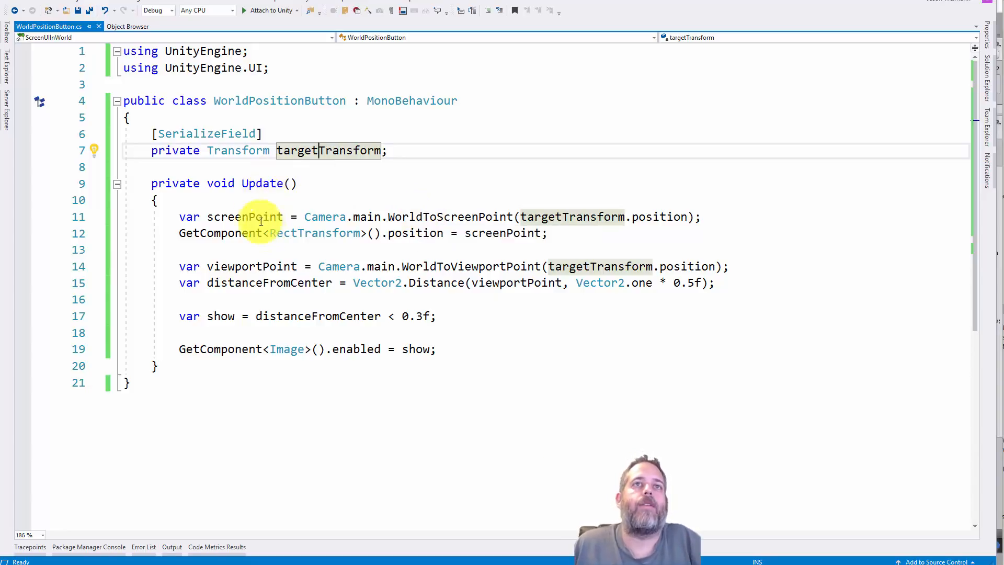
click(233, 217)
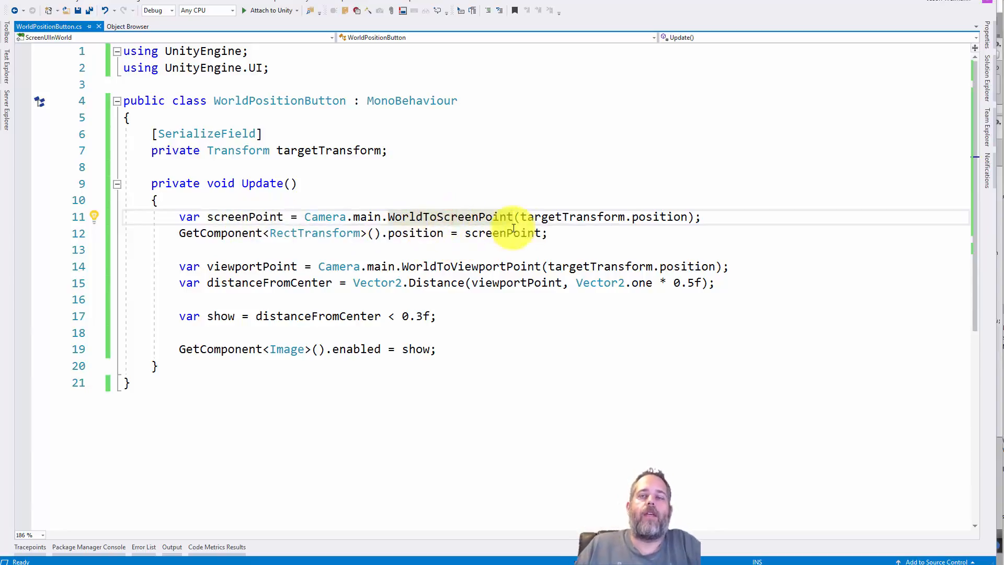
mouse_move(542, 216)
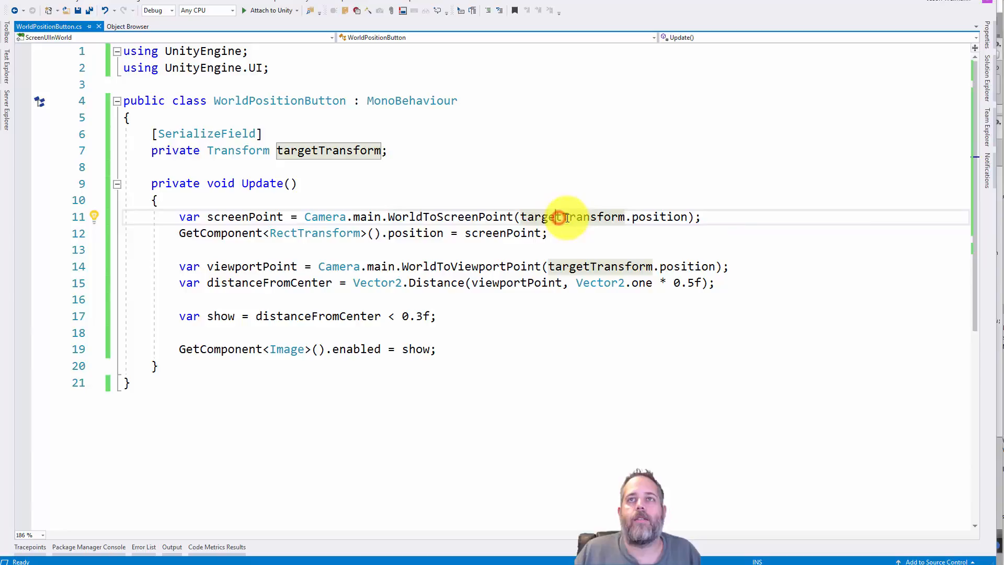
mouse_move(367, 217)
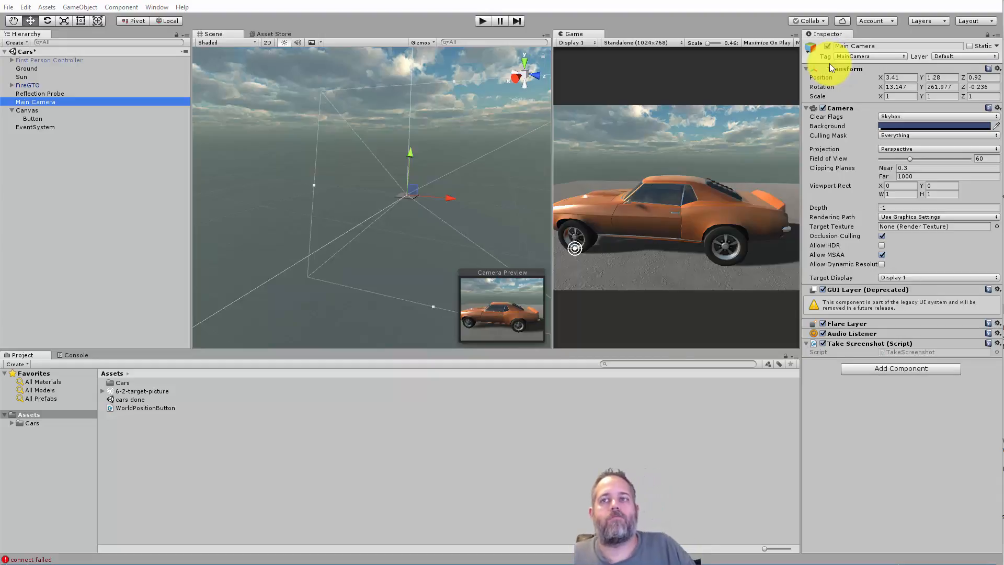
mouse_move(768, 198)
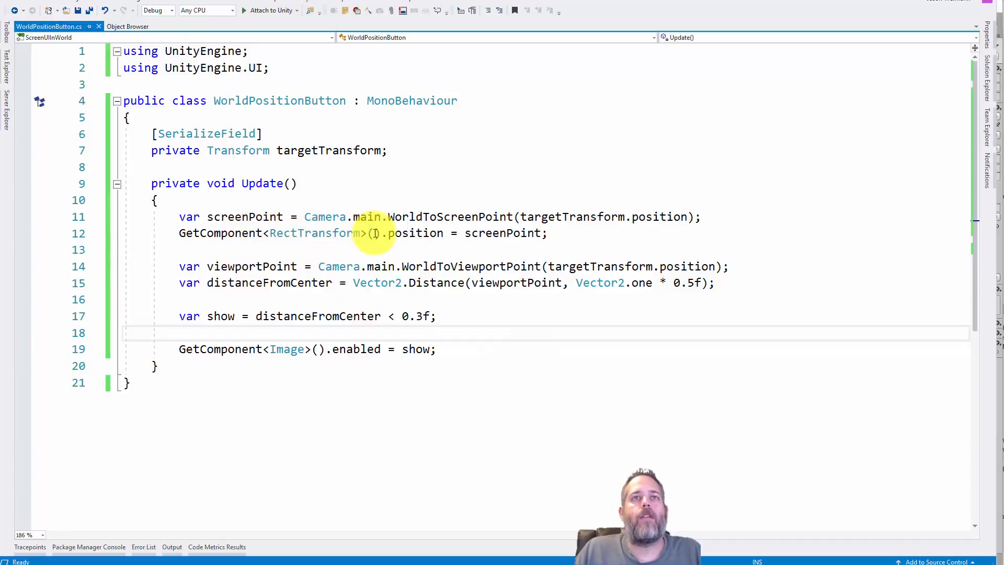
mouse_move(233, 234)
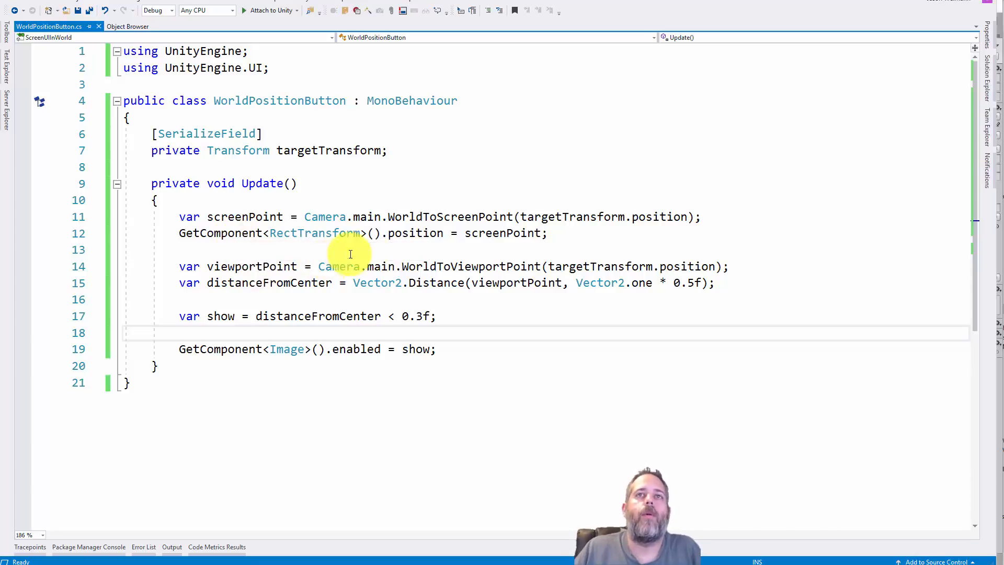
mouse_move(508, 233)
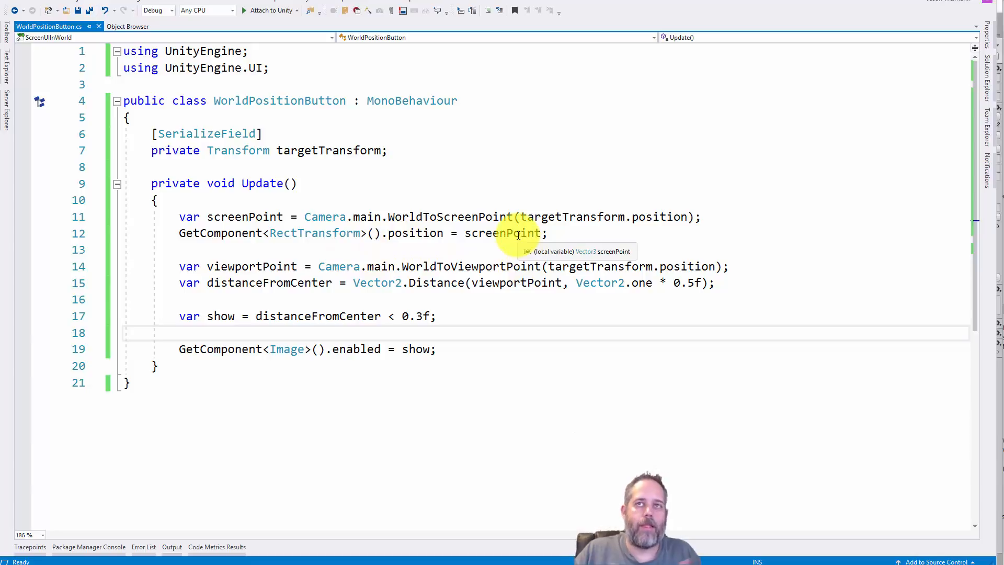
mouse_move(543, 217)
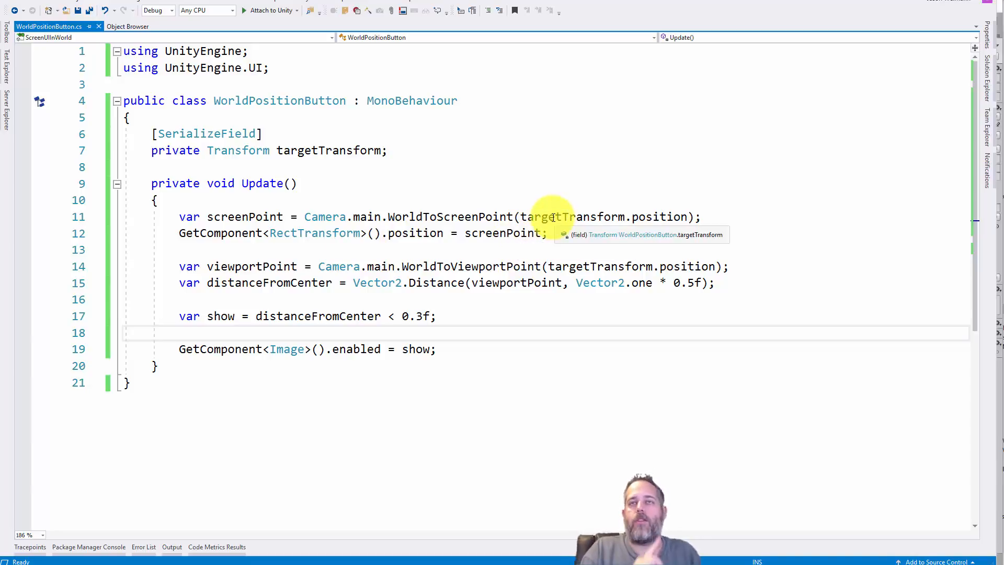
mouse_move(561, 221)
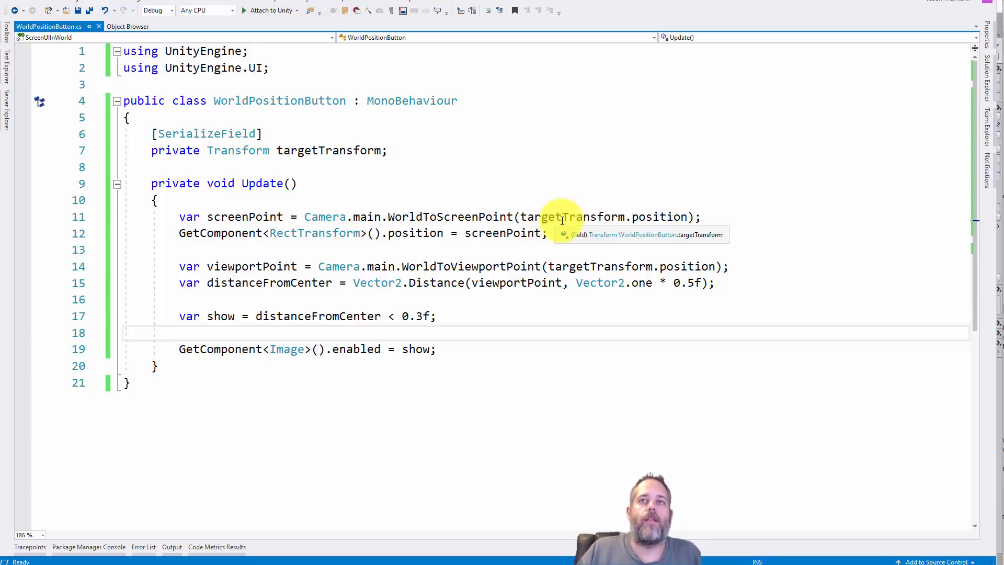
mouse_move(509, 232)
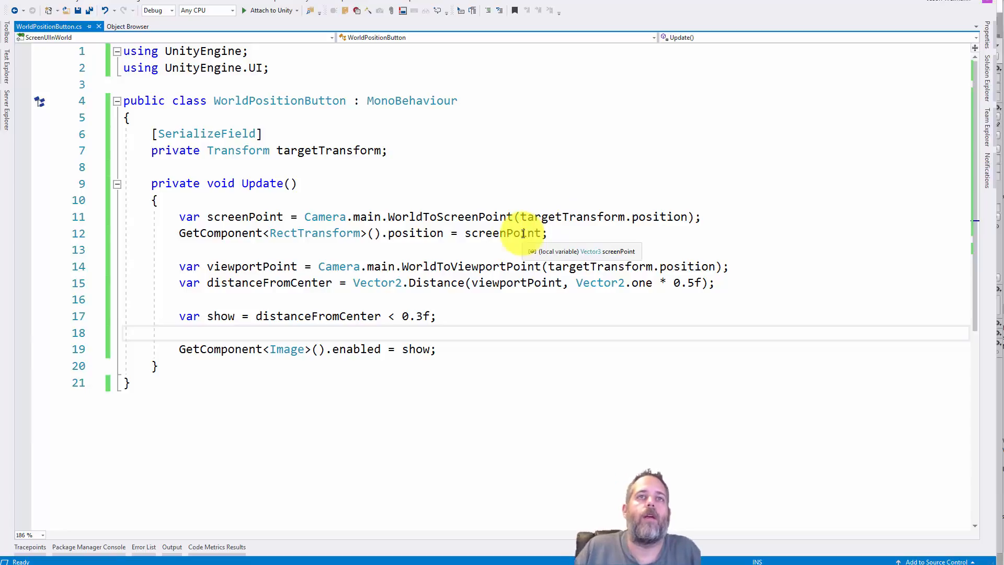
mouse_move(259, 269)
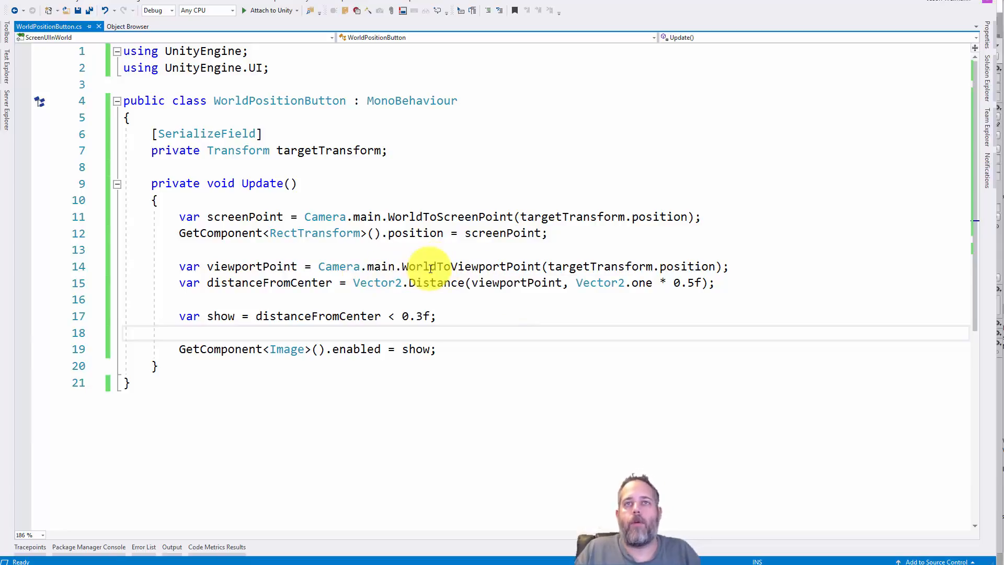
mouse_move(492, 267)
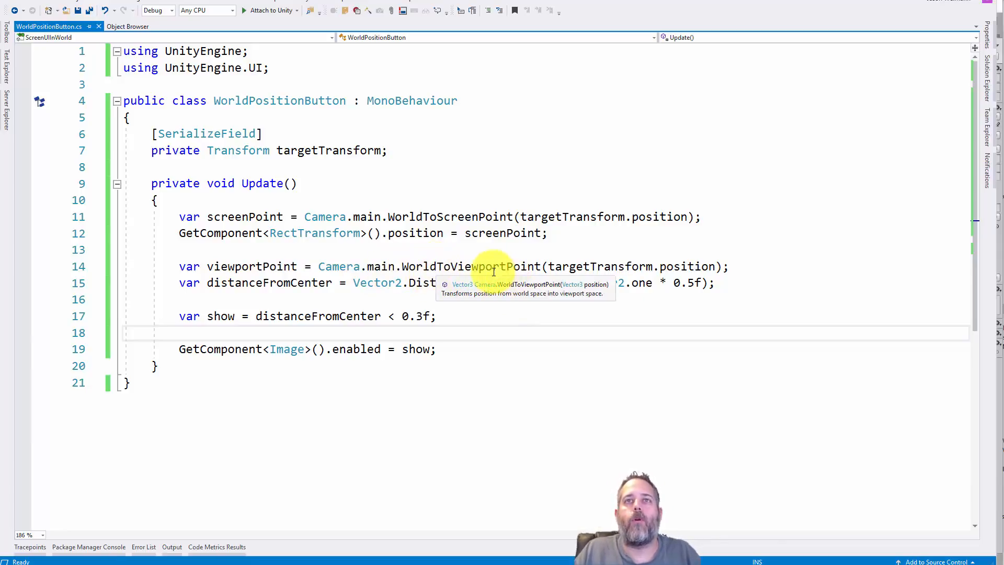
mouse_move(321, 282)
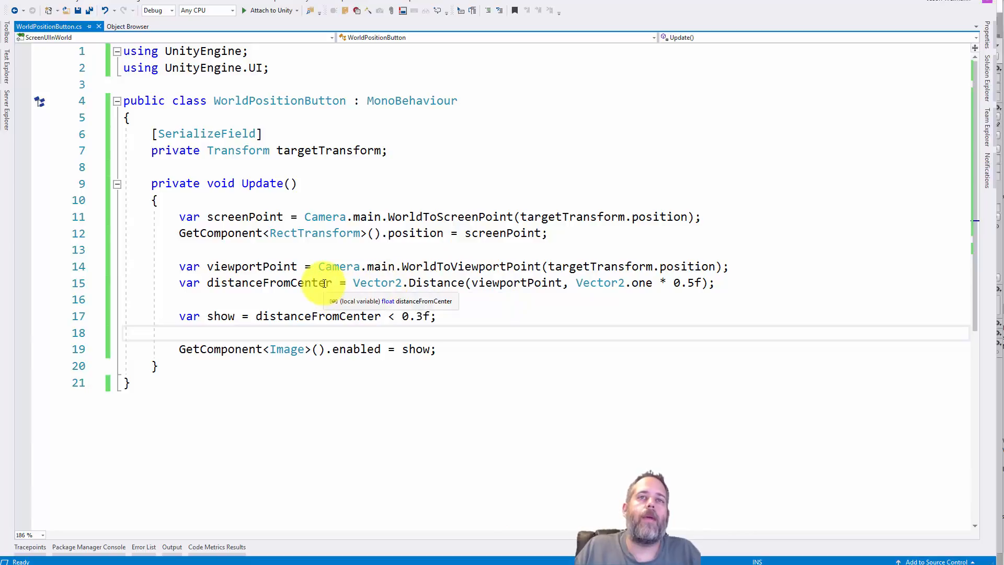
mouse_move(280, 267)
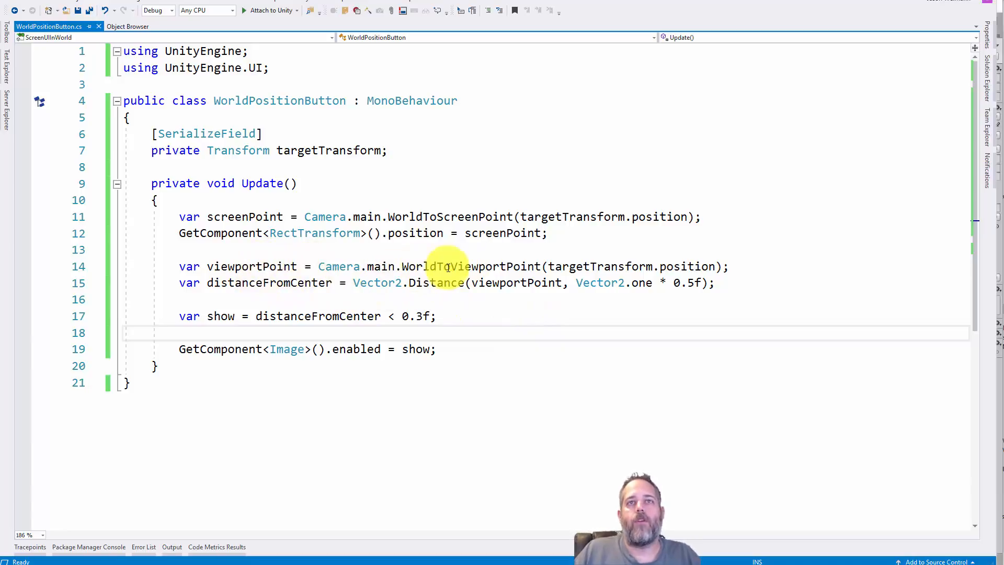
mouse_move(600, 282)
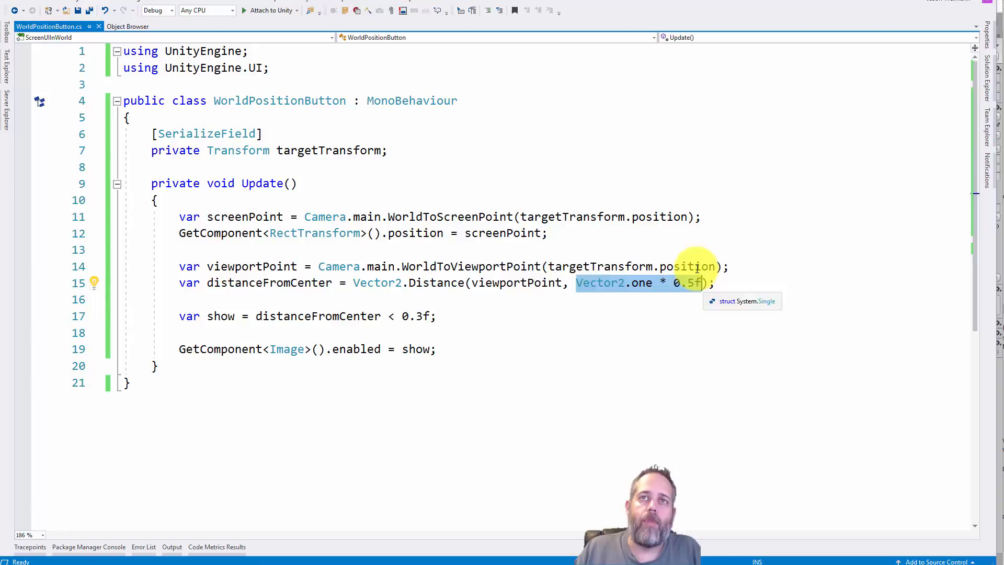
mouse_move(221, 316)
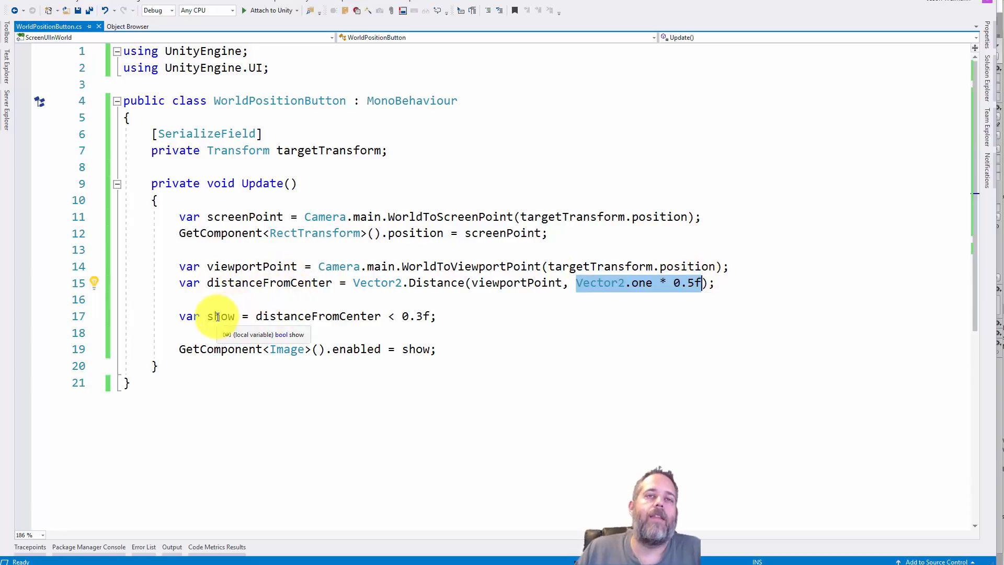
mouse_move(286, 316)
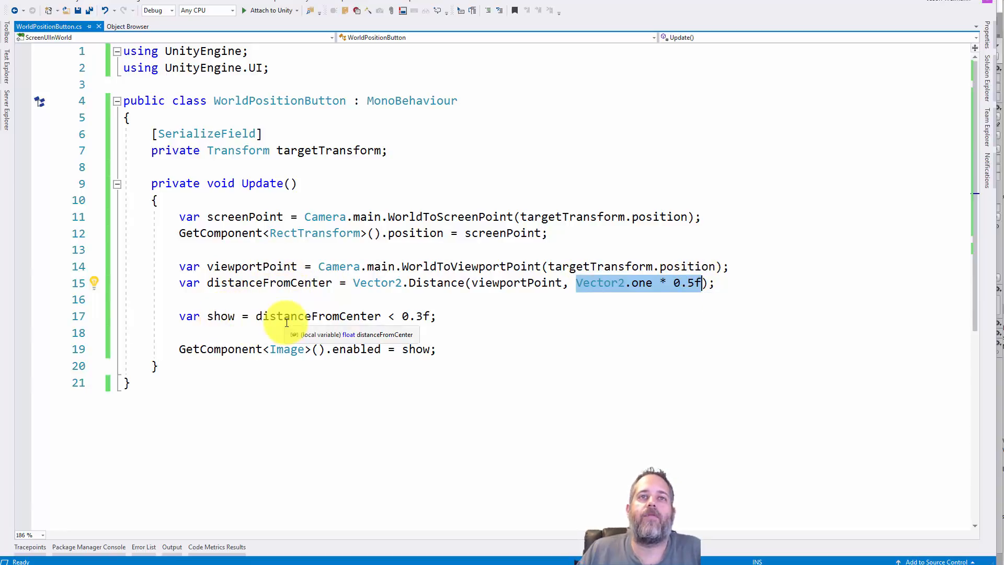
mouse_move(415, 316)
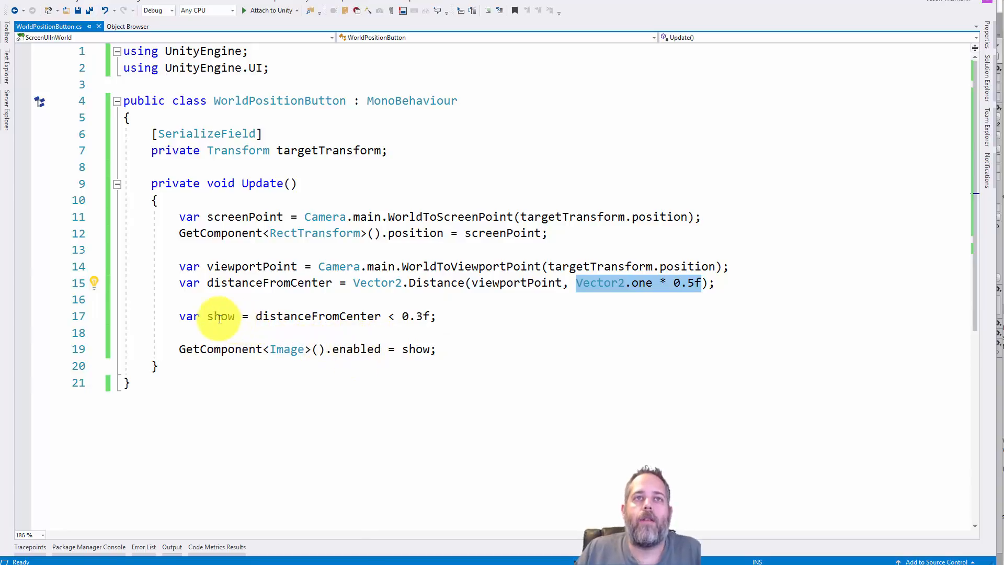
mouse_move(314, 348)
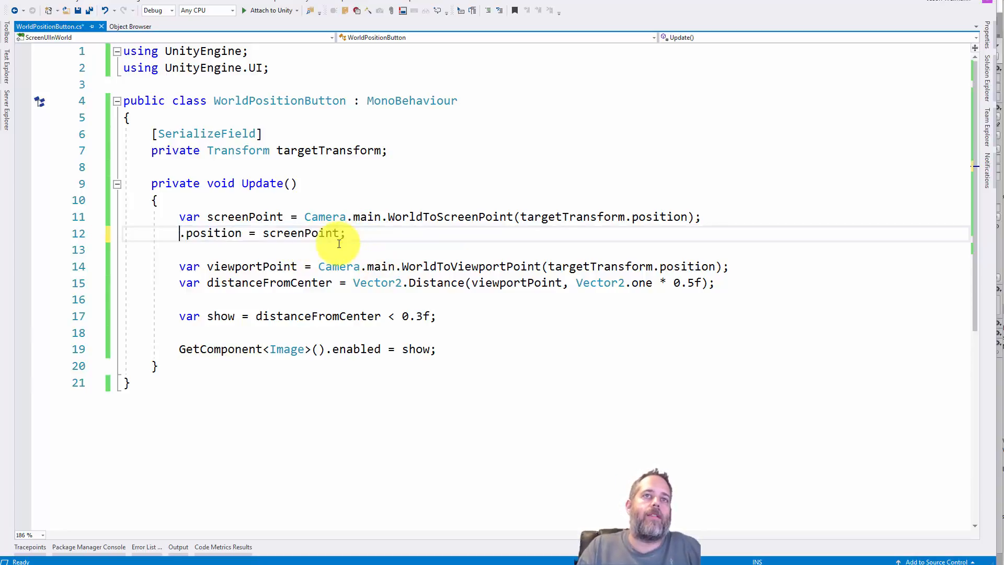
Cache a private RectTransform field assigned in Awake and save the script
text(rectTransform)
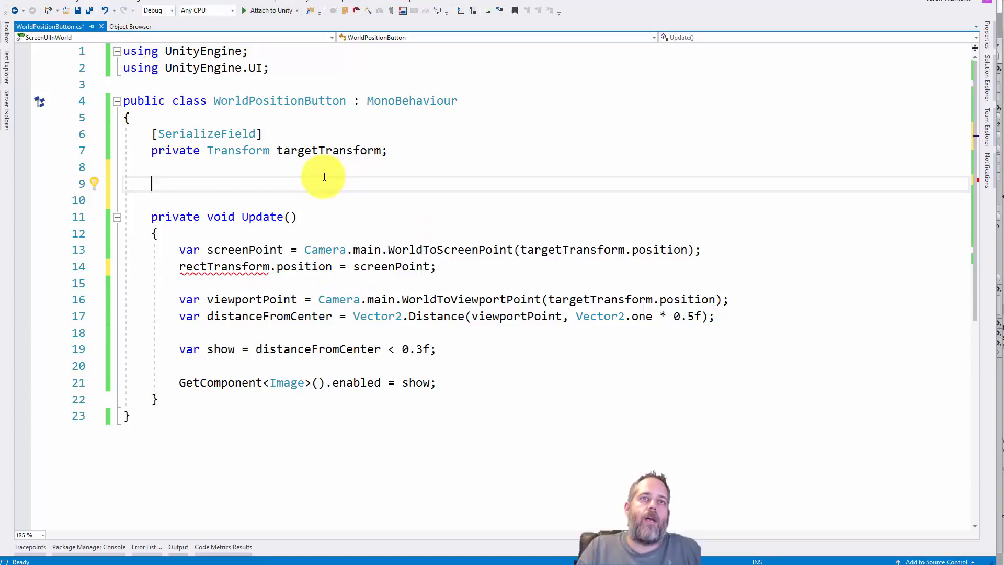
text(private r)
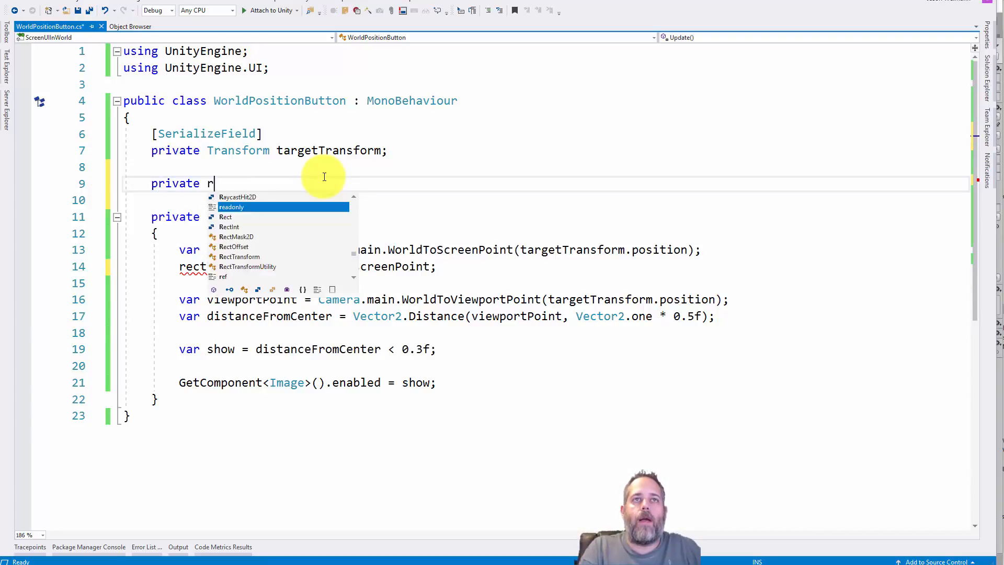
text(RectTransform rectTransform)
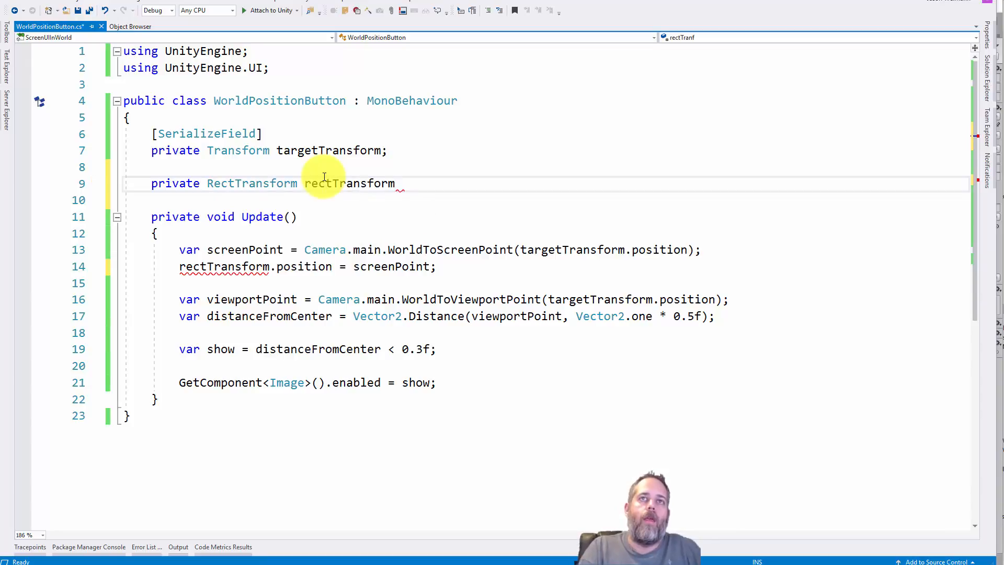
text(private)
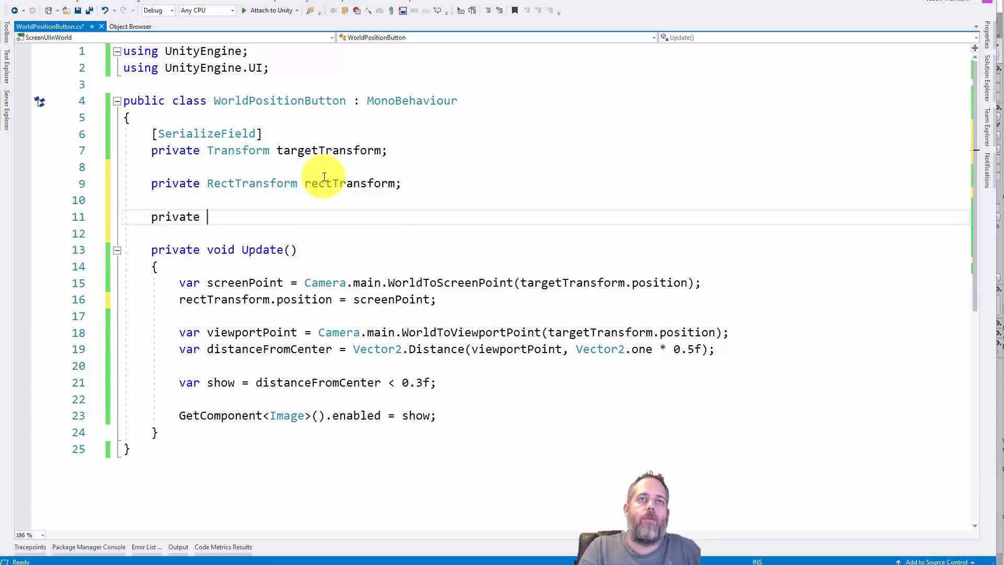
text(void Awake())
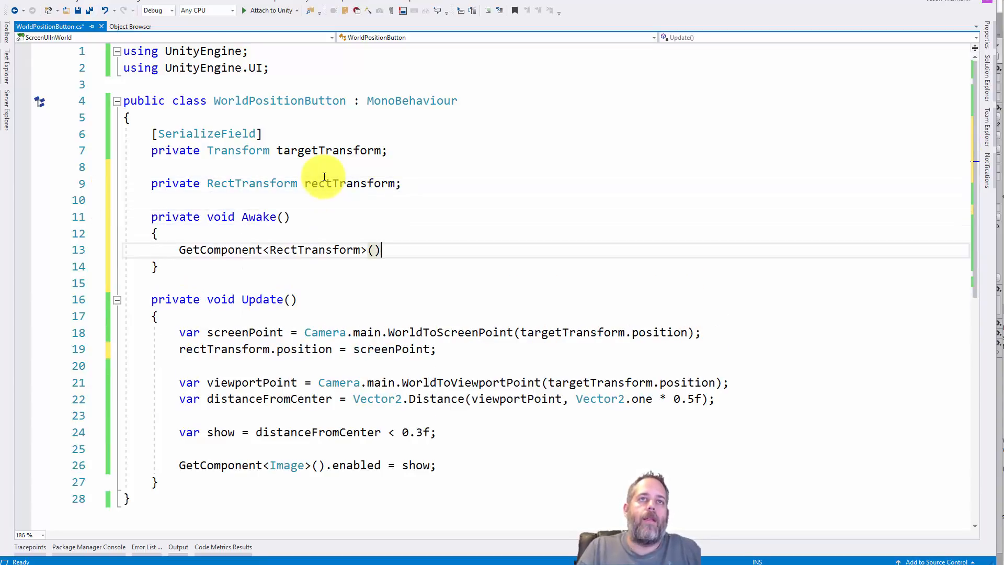
text(recttransform =)
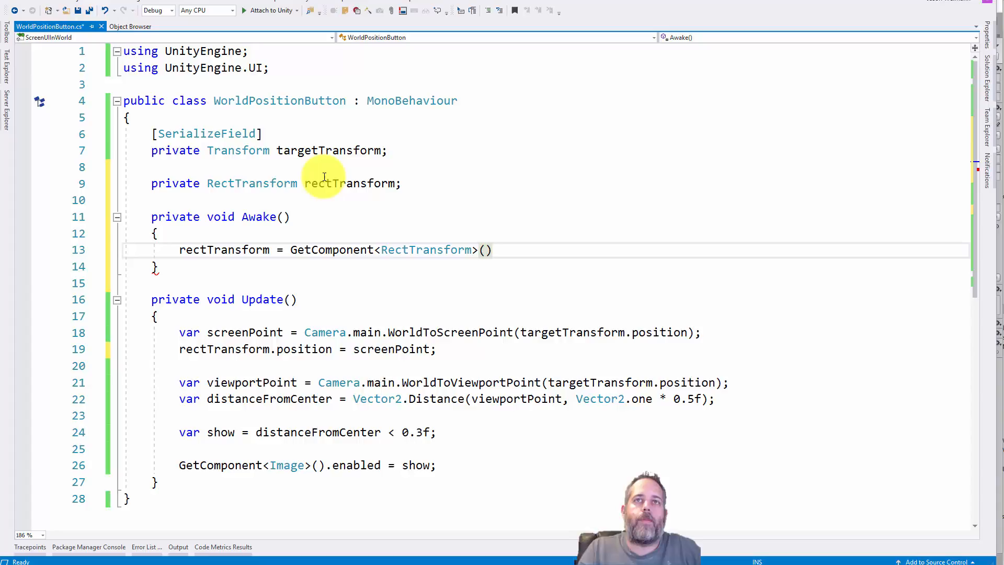
key(ctrl+s)
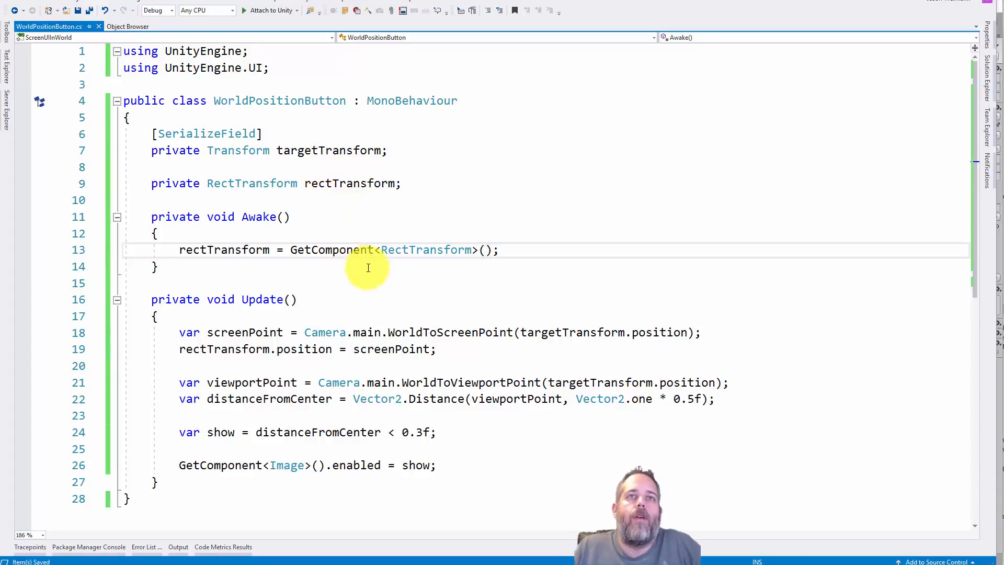
mouse_move(227, 268)
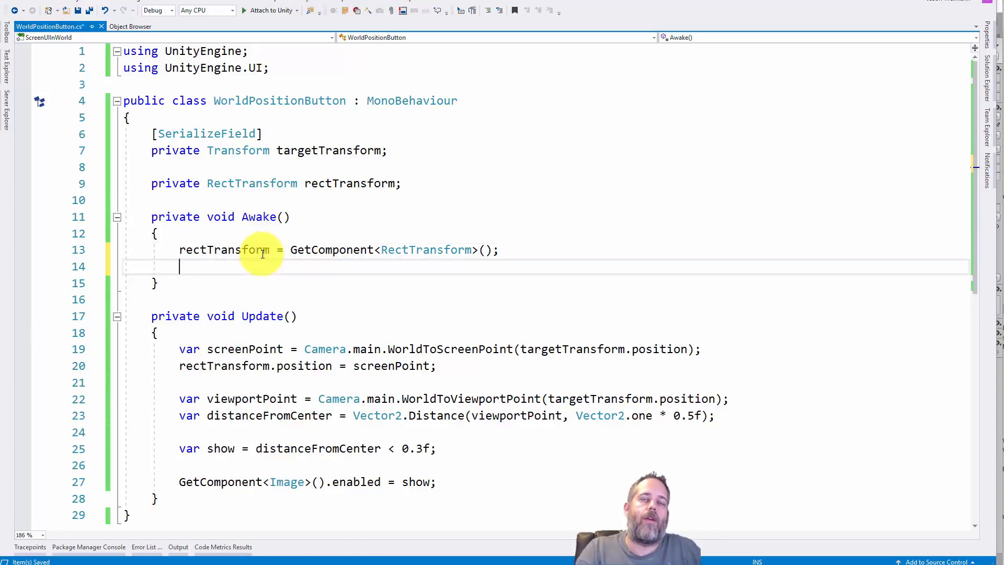
Assign image = GetComponent<Image>() in Awake and generate a private image field via Quick Actions
text(image)
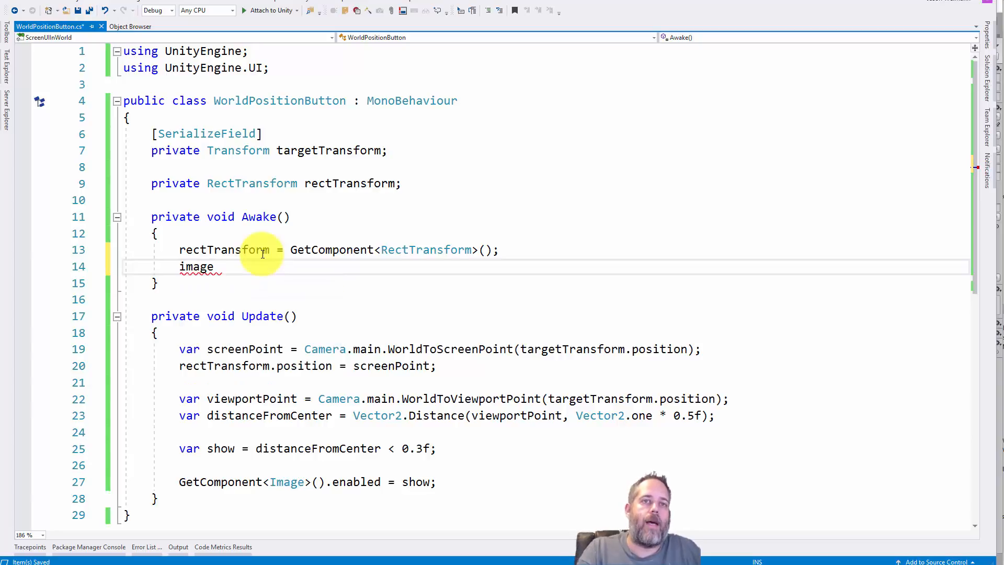
text(= GetComponent<Ima>)
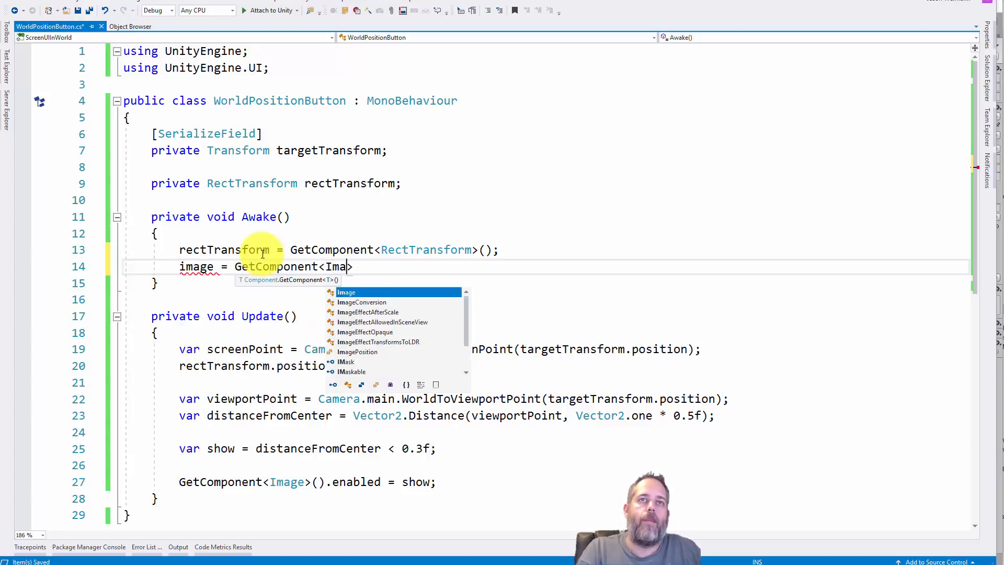
click(346, 292)
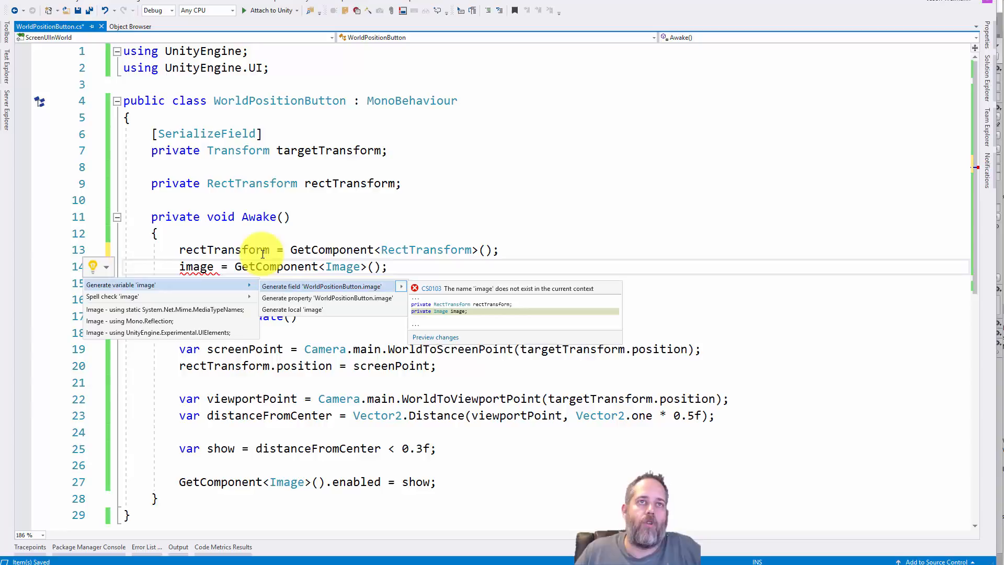
click(321, 287)
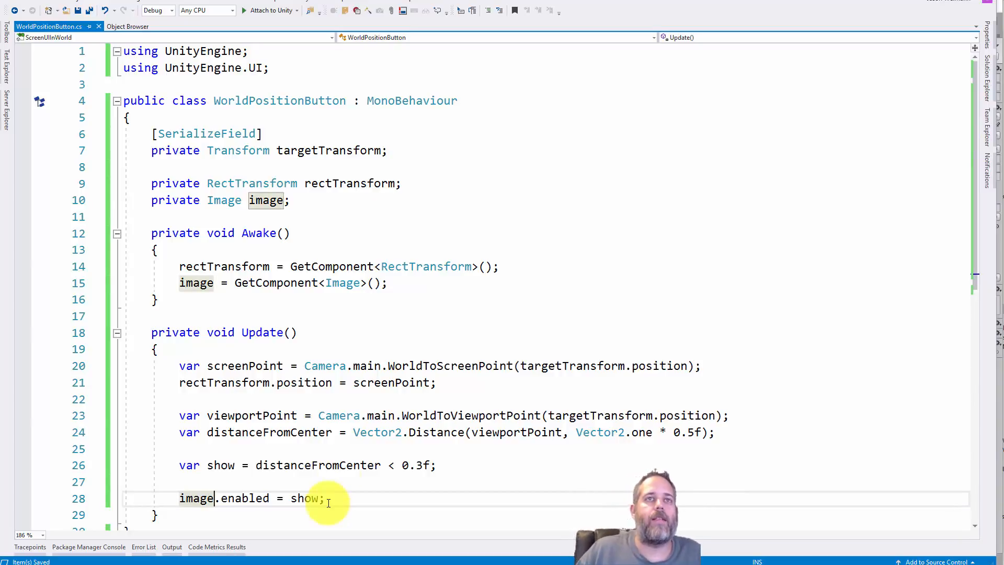
mouse_move(295, 287)
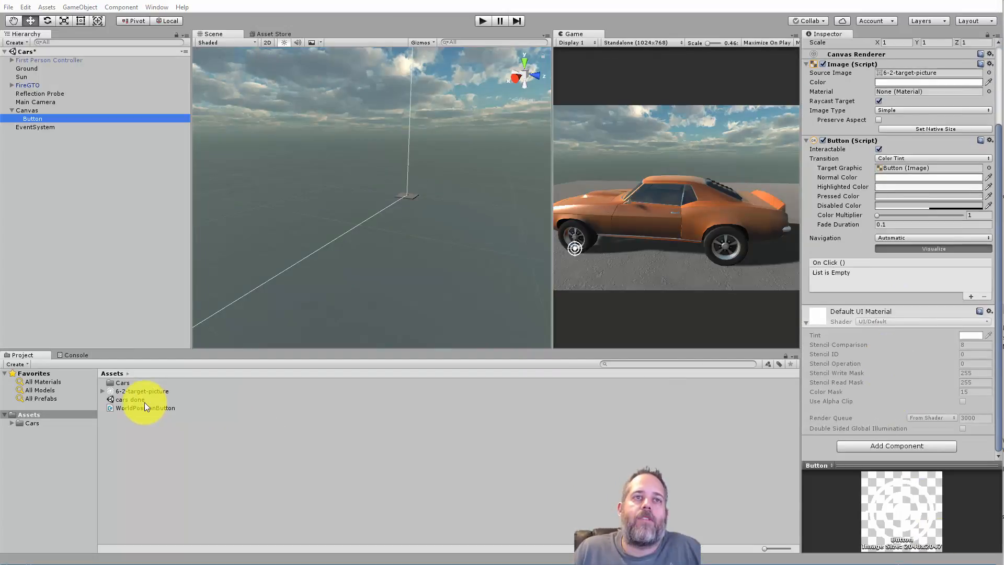
Attach WorldPositionButton to the Button and set its Target Transform to the GTO_Alloy01 wheel
click(144, 408)
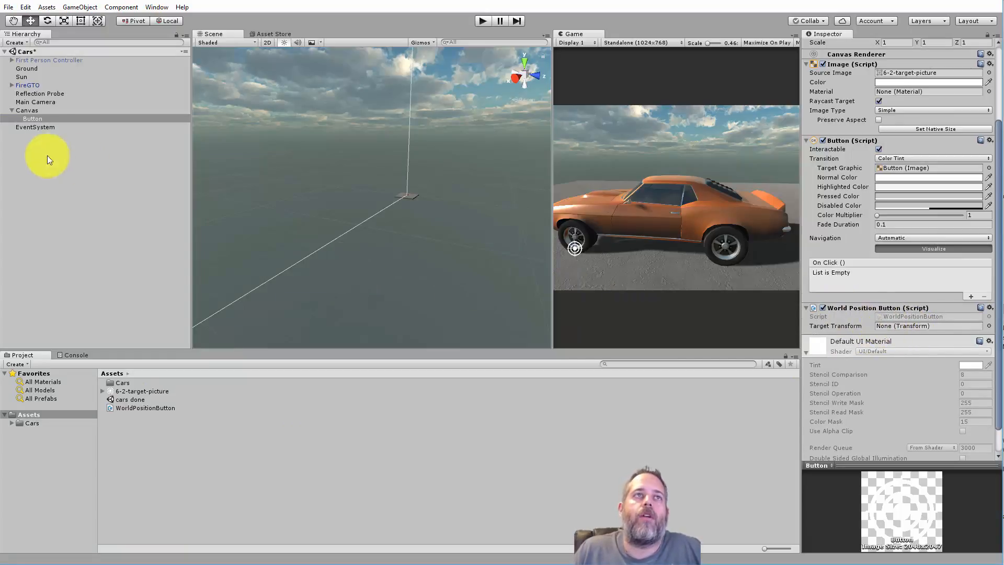
click(27, 85)
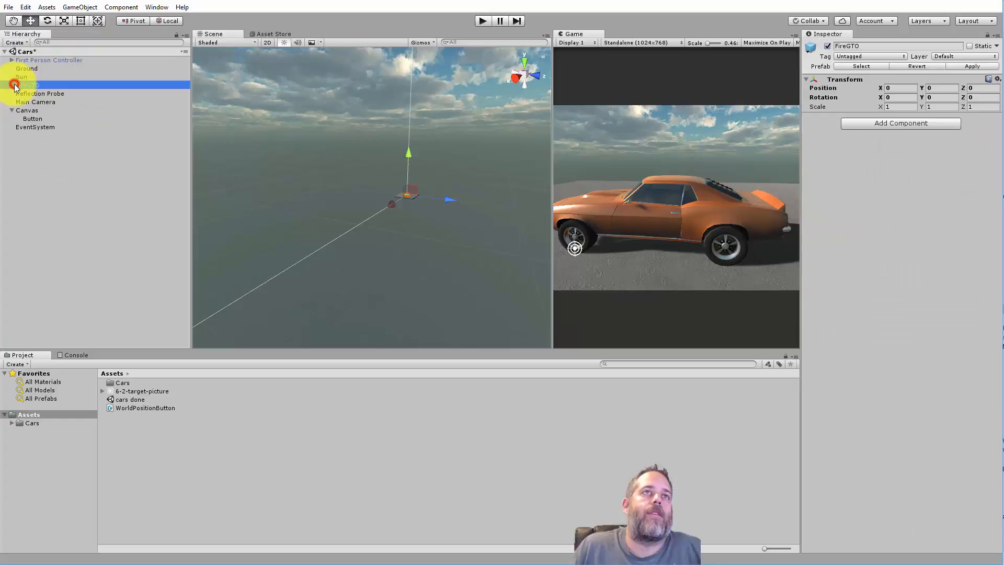
click(5, 85)
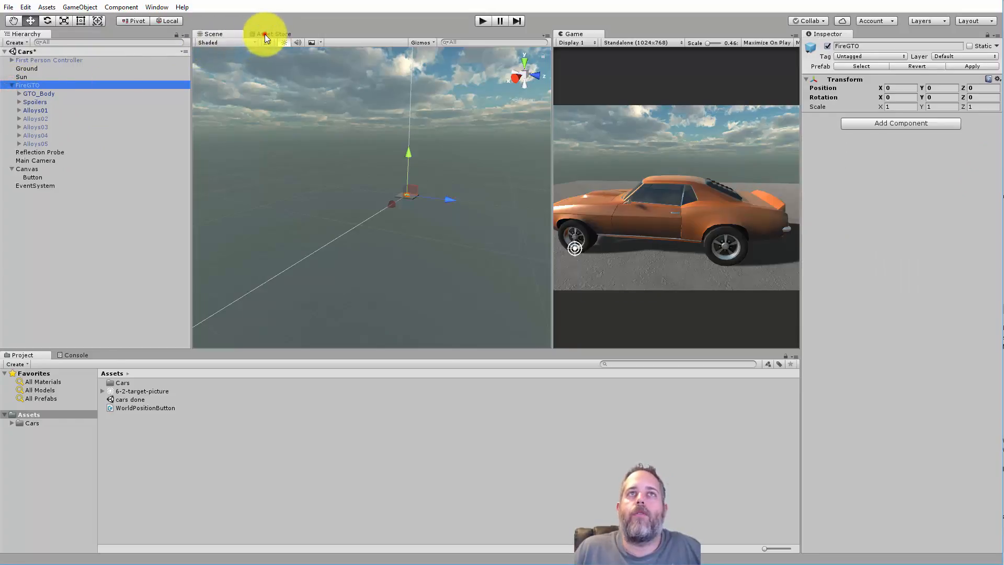
click(270, 33)
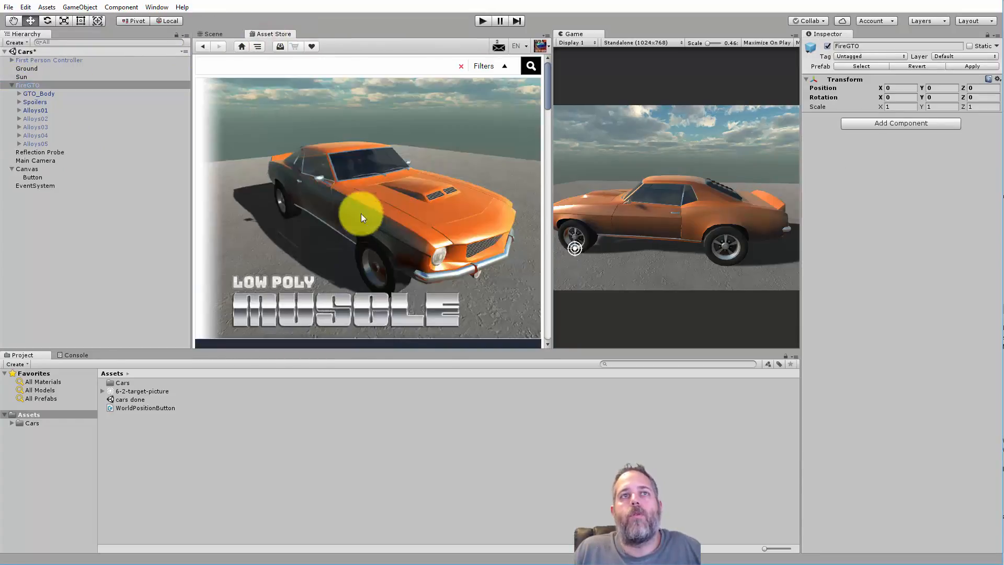
click(36, 110)
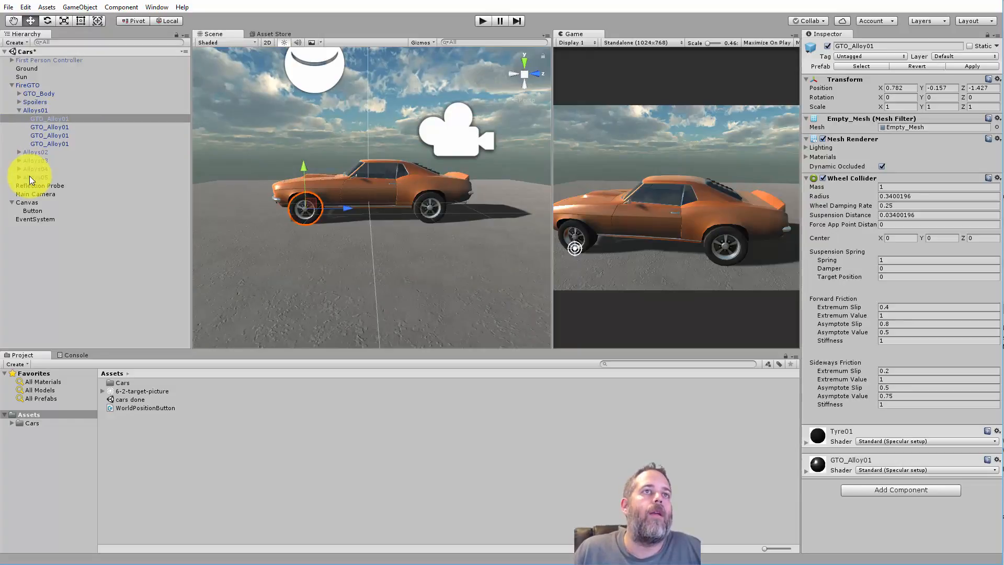
click(32, 210)
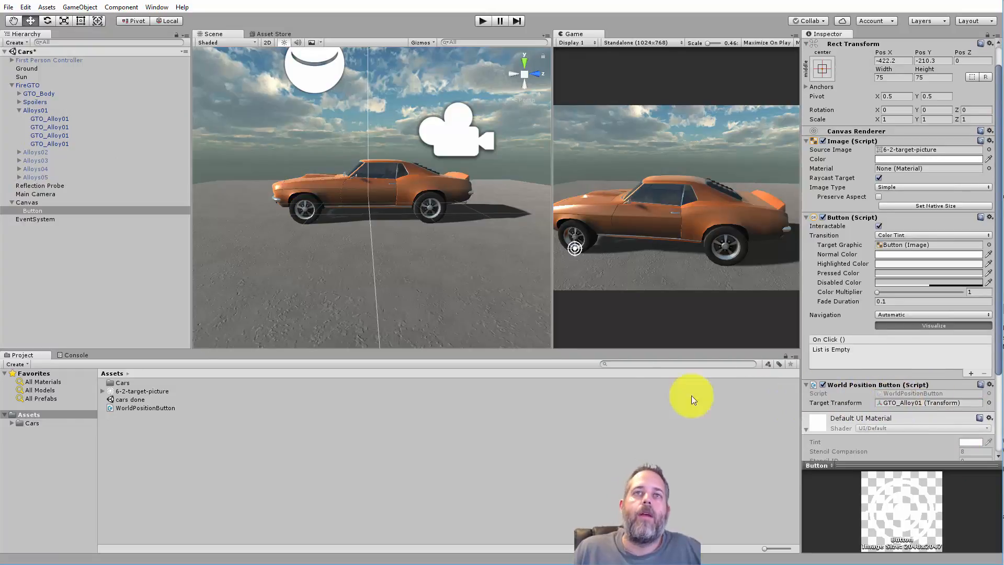
click(481, 21)
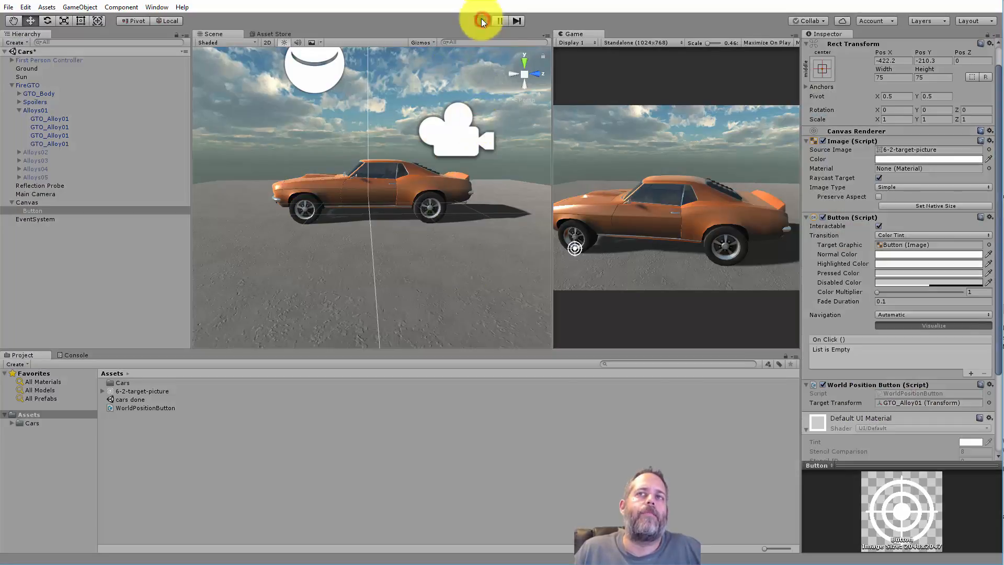
click(481, 21)
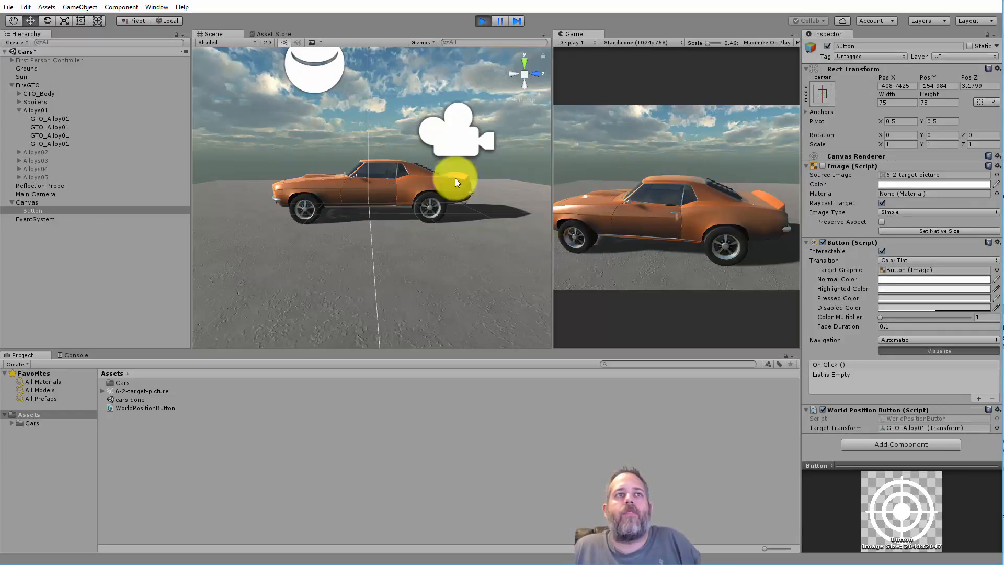
click(36, 193)
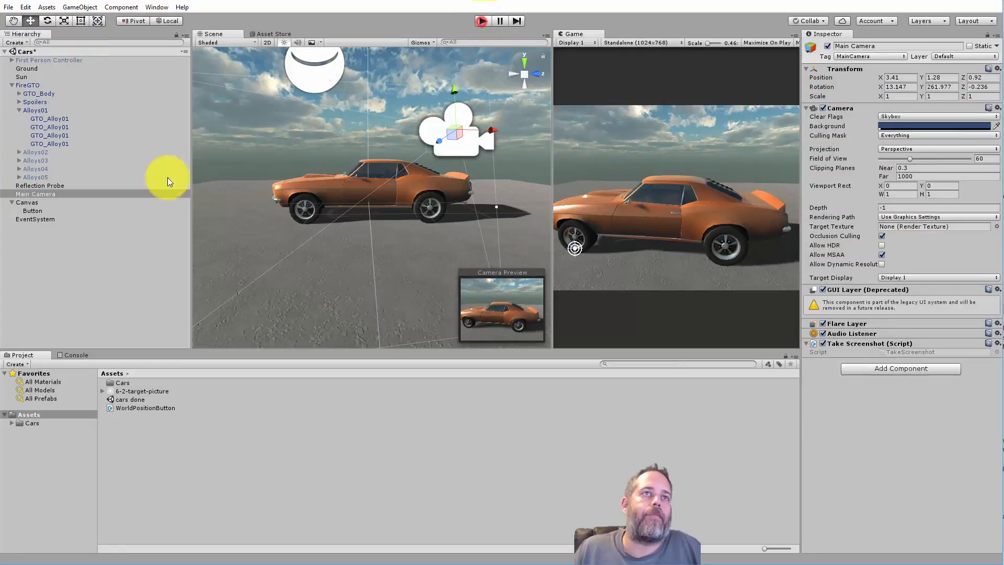
Duplicate the Button twice into Button (1) and Button (2), all still targeting GTO_Alloy01
click(39, 219)
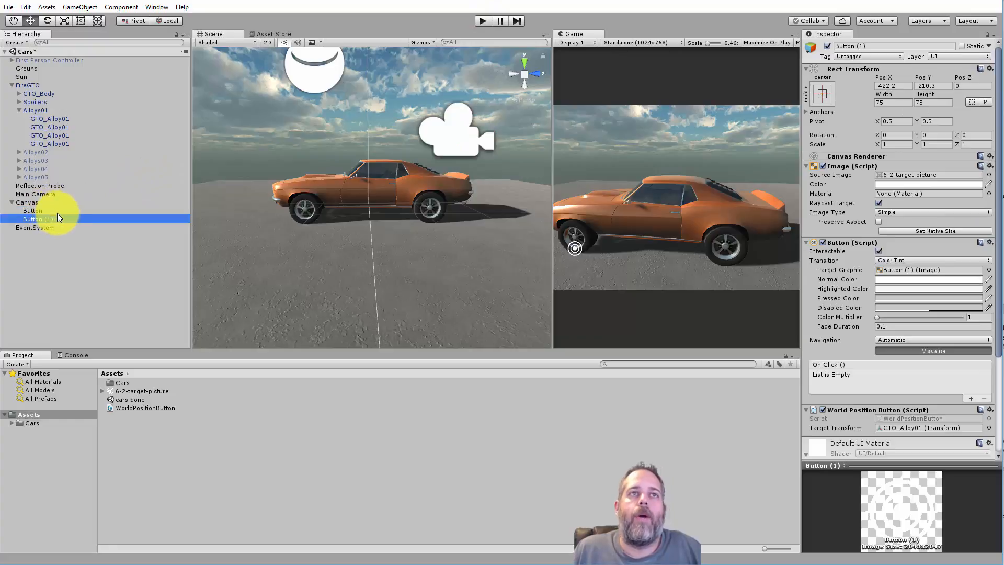
click(33, 227)
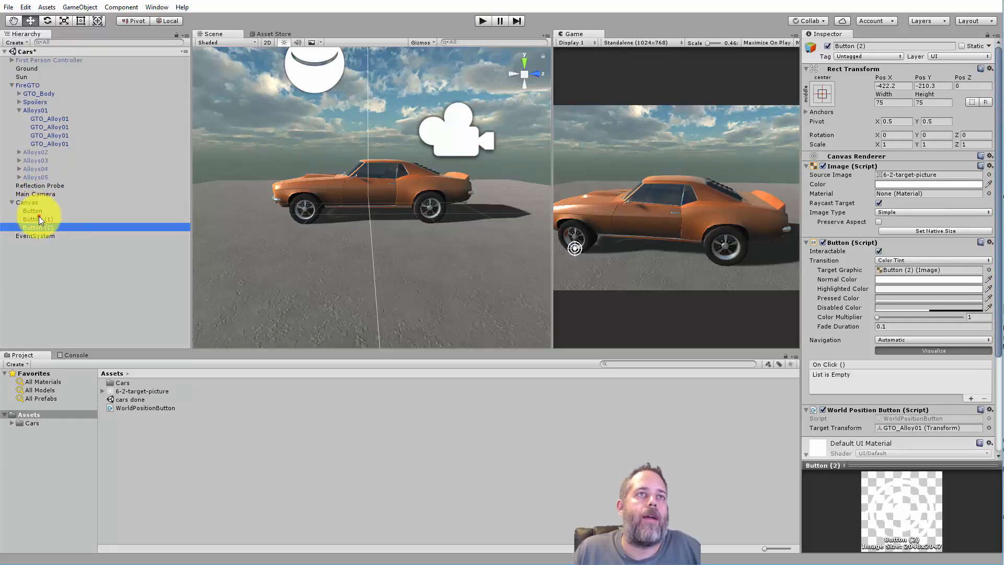
click(37, 219)
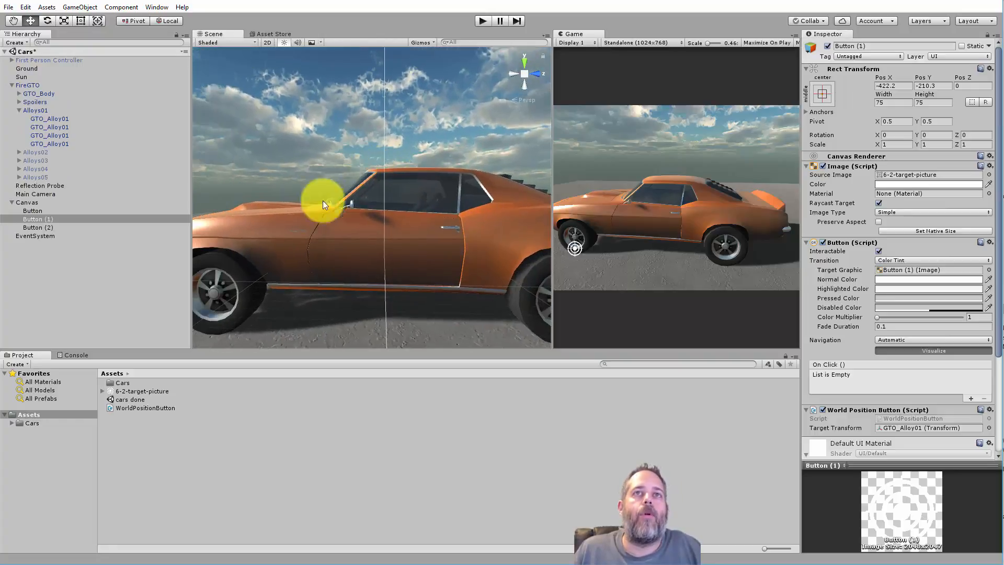
mouse_move(250, 163)
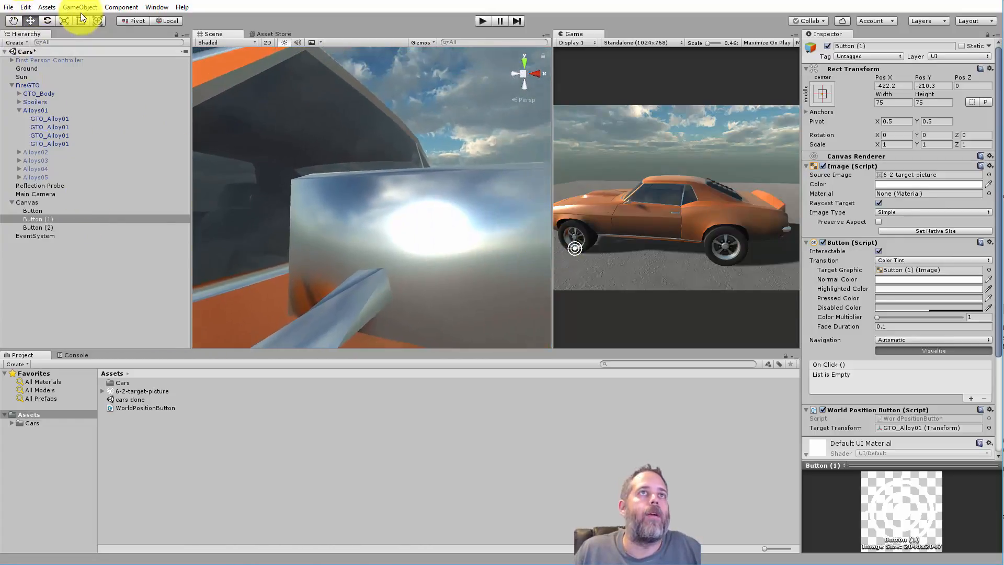
Create an empty Mirror object under FireGTO, target Button (2) at it and enter Play mode
click(79, 7)
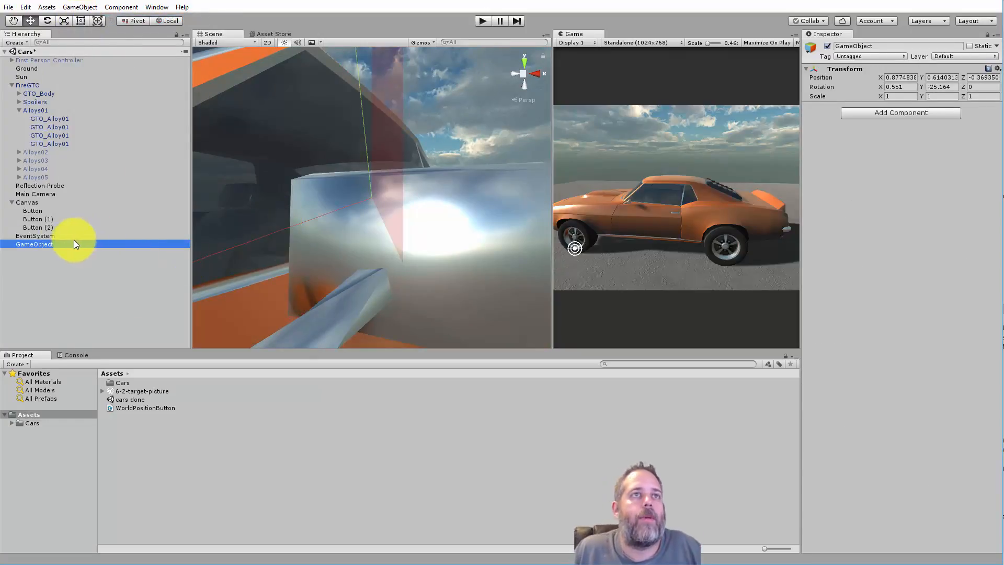
mouse_move(34, 93)
text(Mirror)
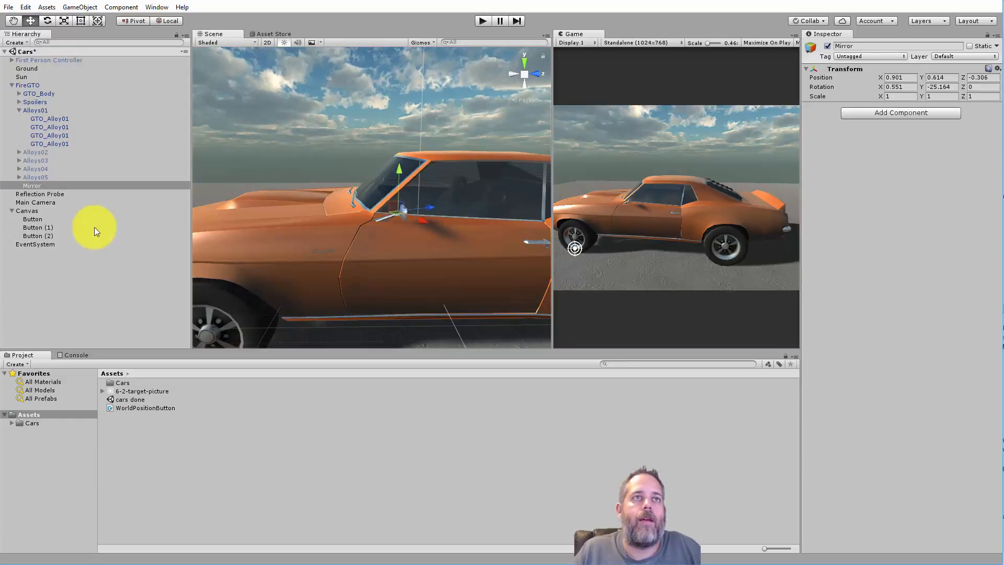
click(37, 235)
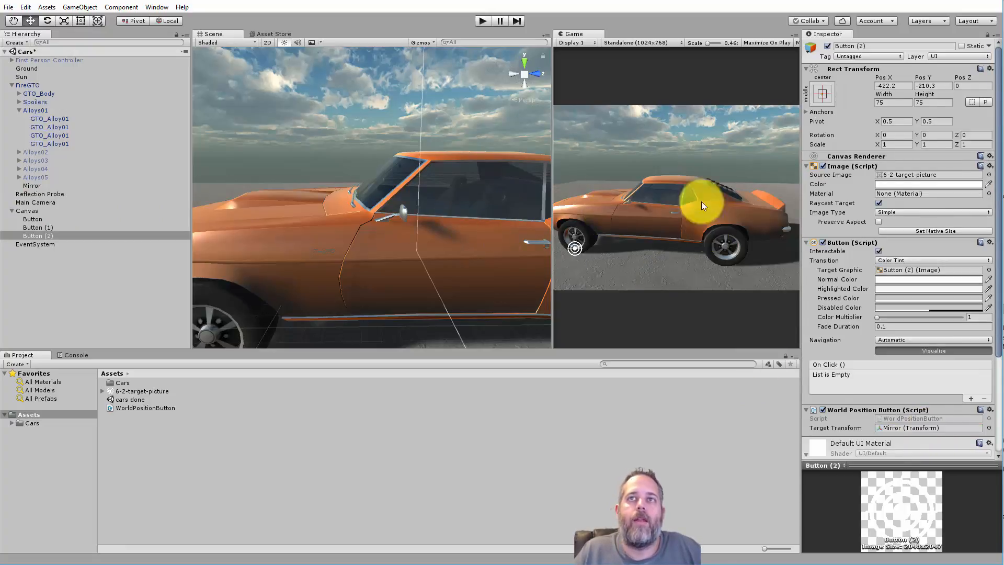
click(482, 21)
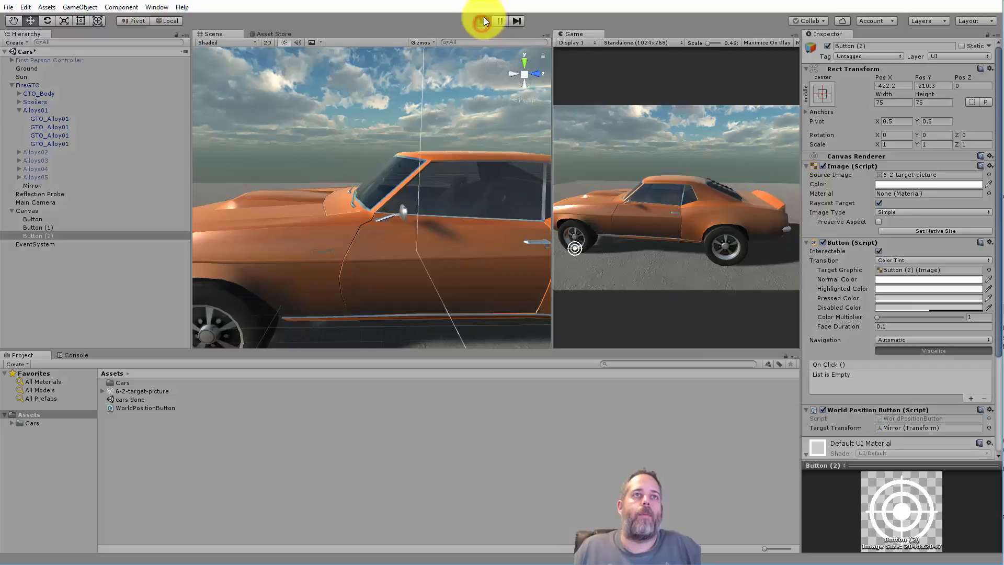
click(482, 21)
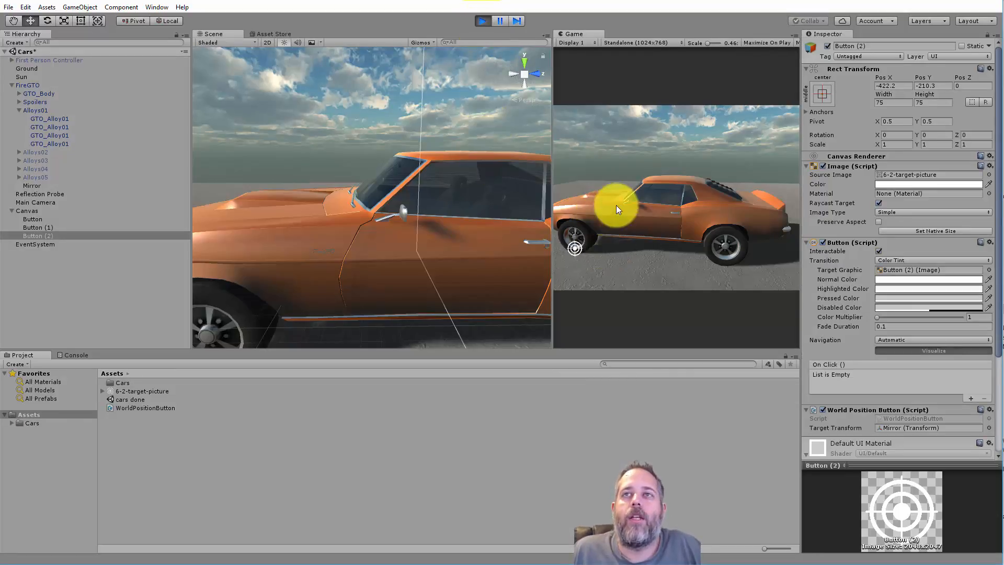